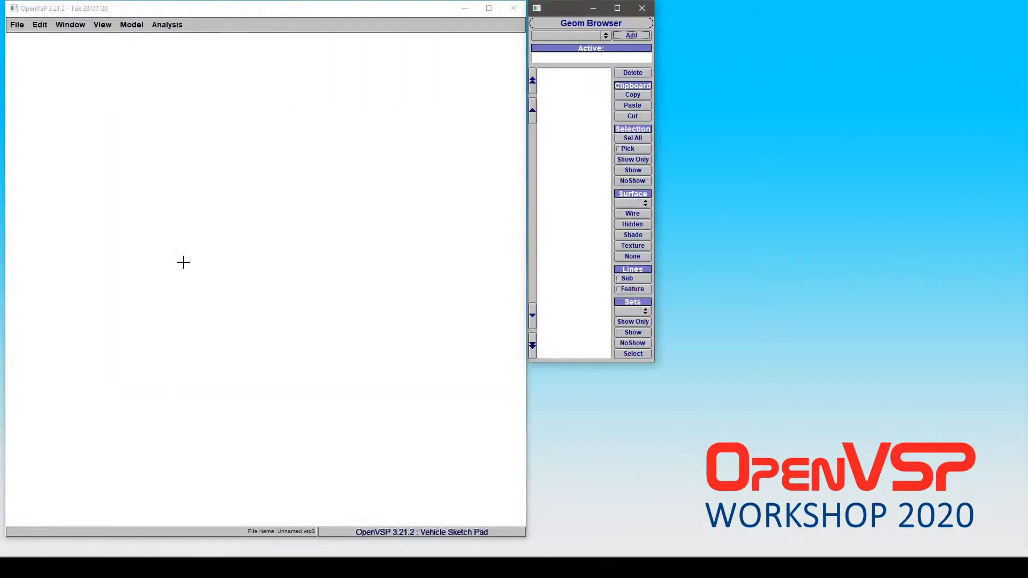
Step: Add a WING component from the Geom Browser's geometry type list
left_click(631, 34)
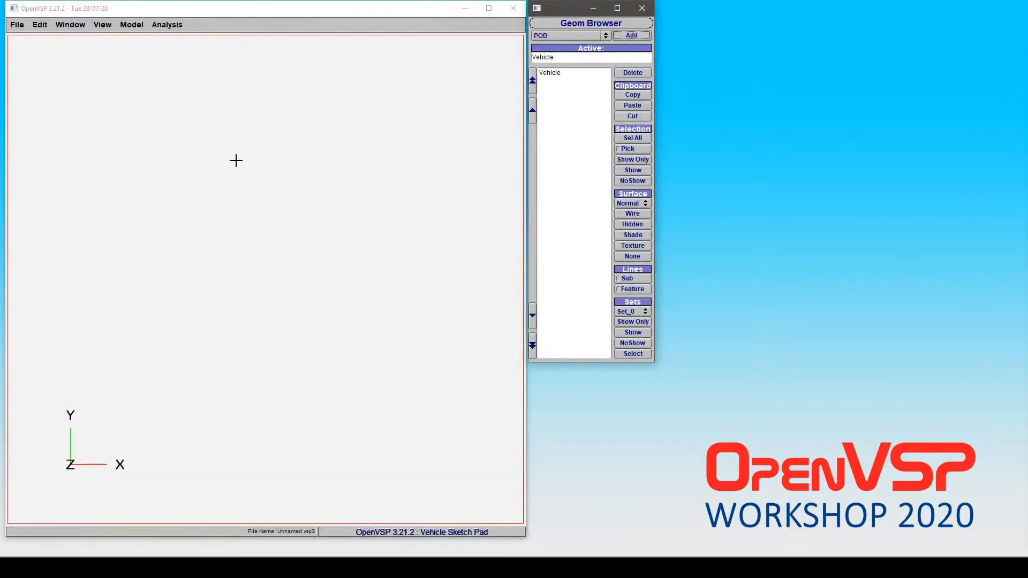
left_click(167, 25)
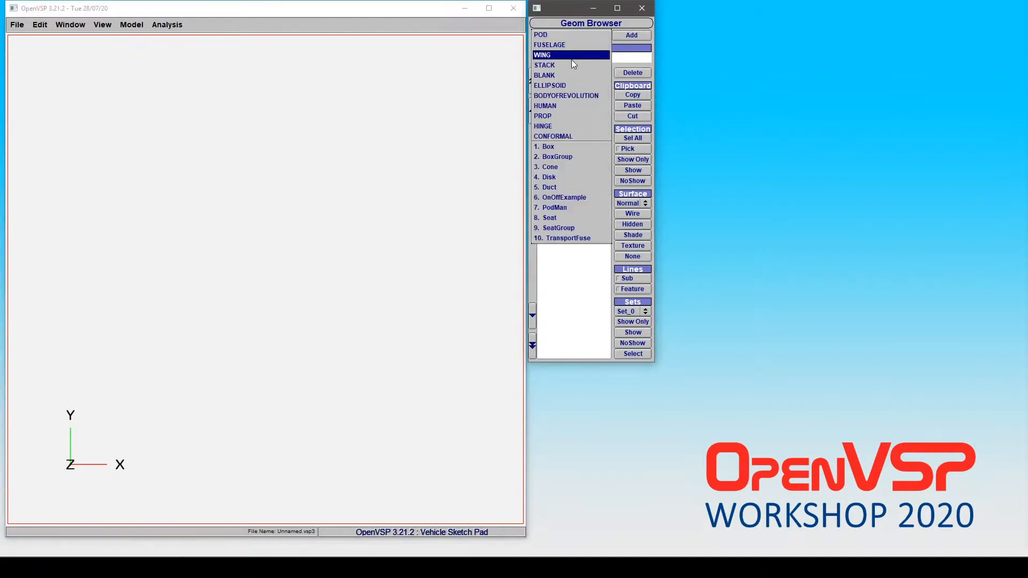
left_click(631, 35)
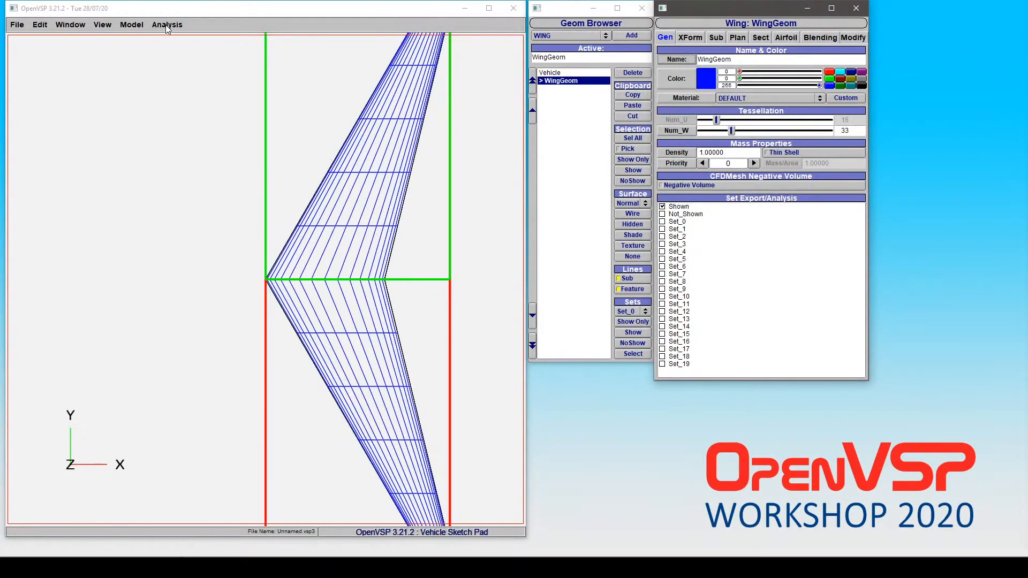
Step: Configure VSPAERO with an 11-point alpha sweep and begin editing Mach Start, checking the Advanced settings
left_click(167, 24)
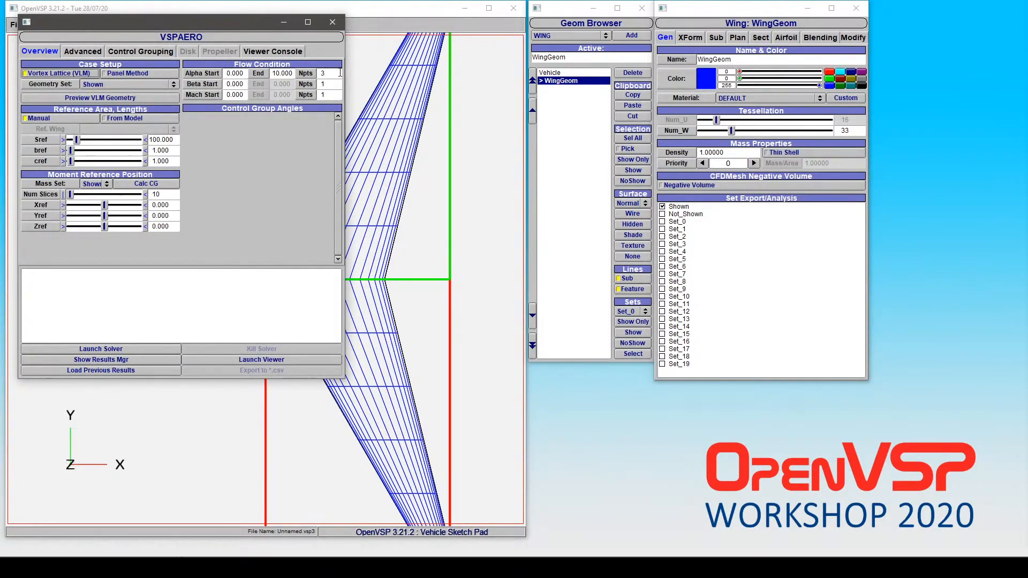
left_click(321, 73)
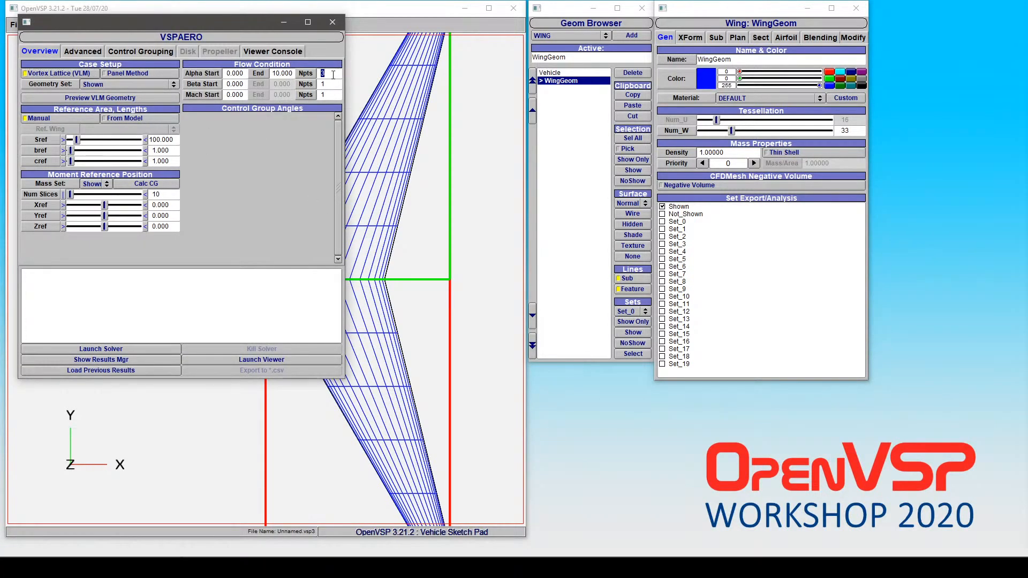
type("11")
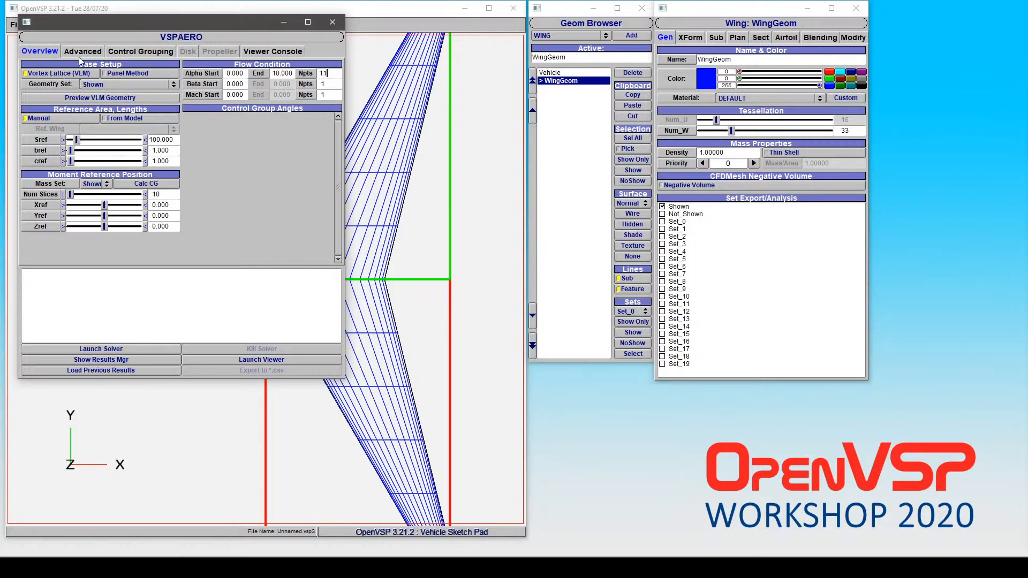
left_click(83, 51)
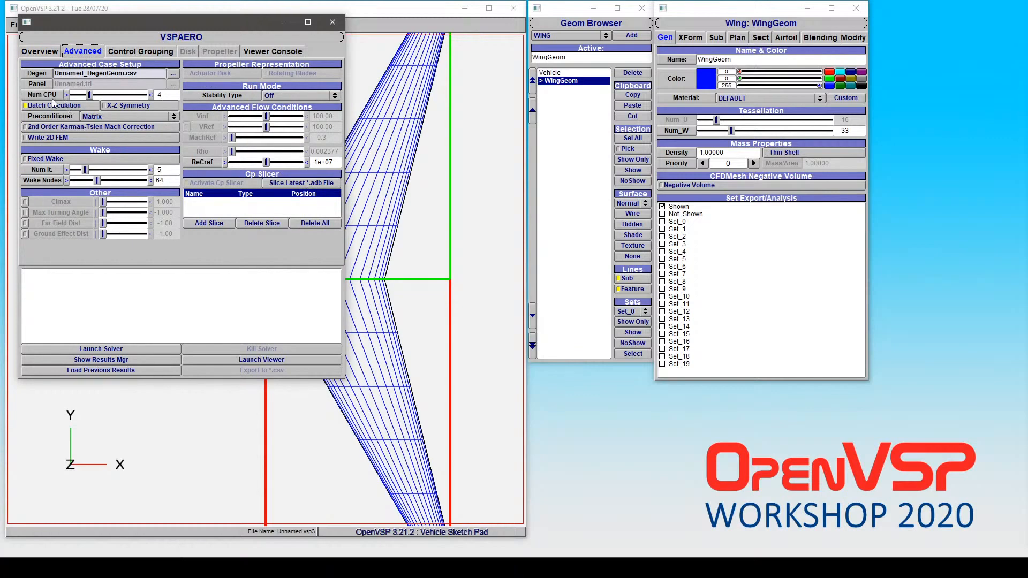
left_click(39, 51)
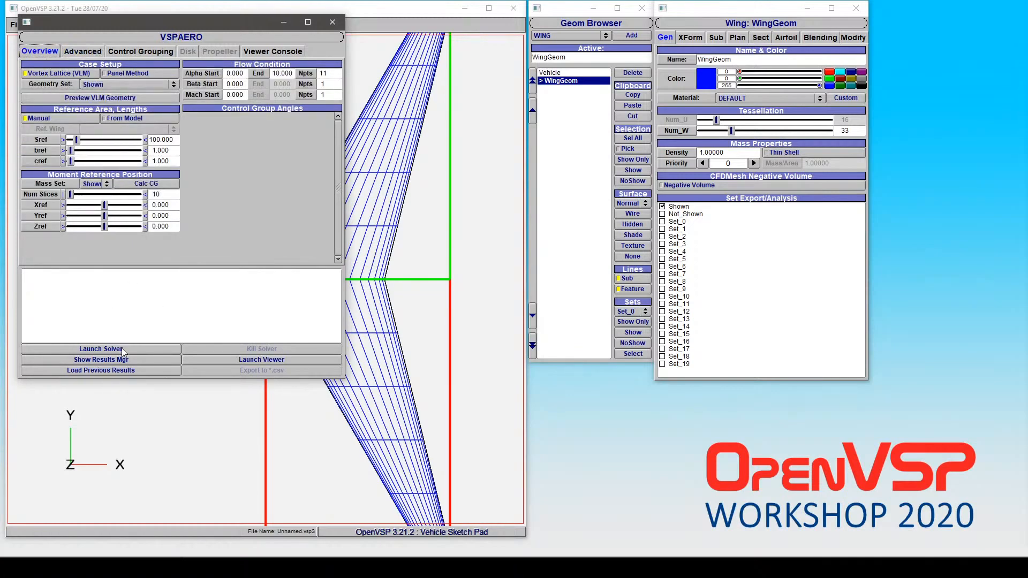
left_click(234, 95)
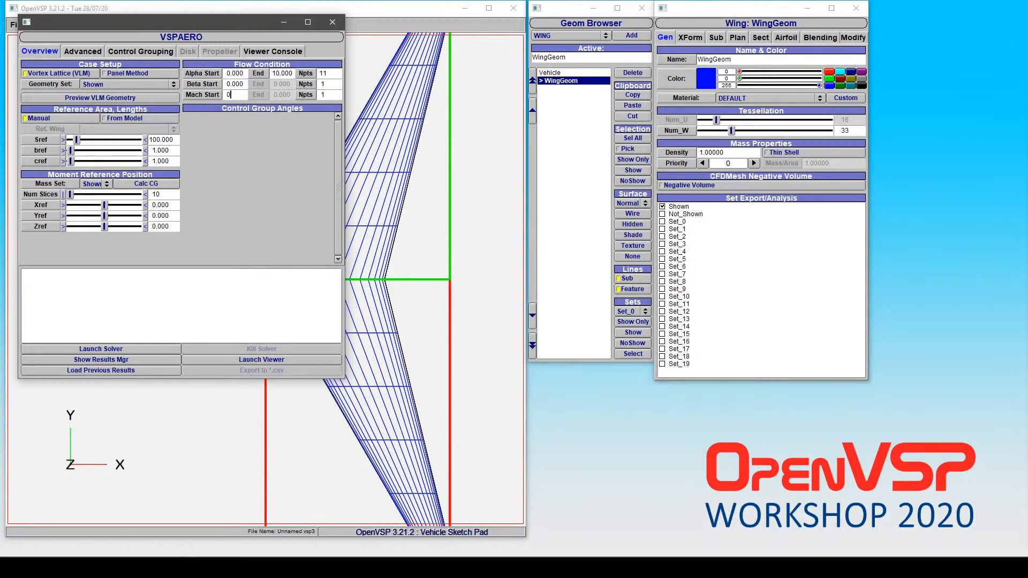
Step: Set Mach Start to 0.100 and launch the VSPAERO solver so iterations appear
type("0.100")
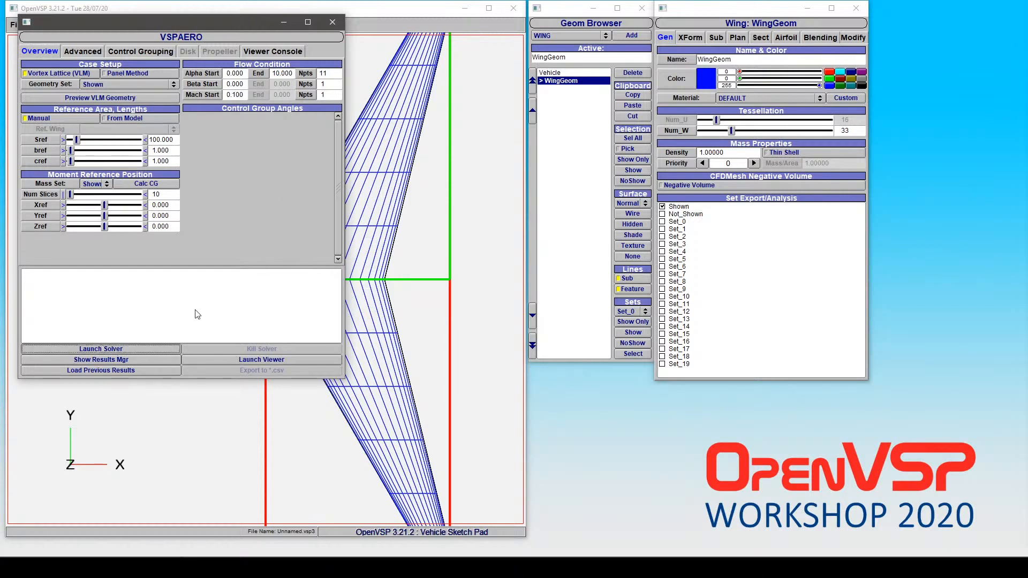
left_click(101, 348)
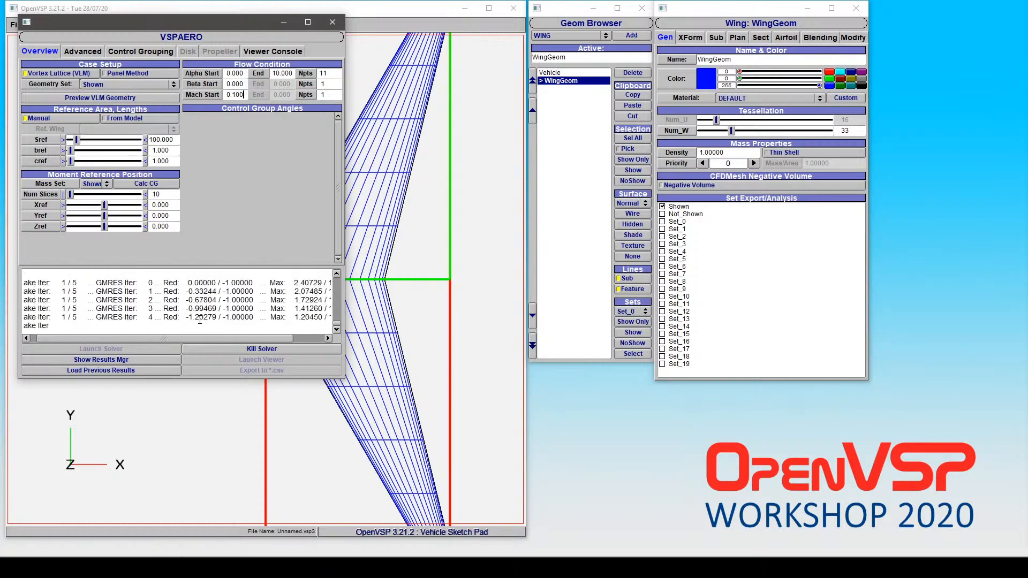
left_click(100, 360)
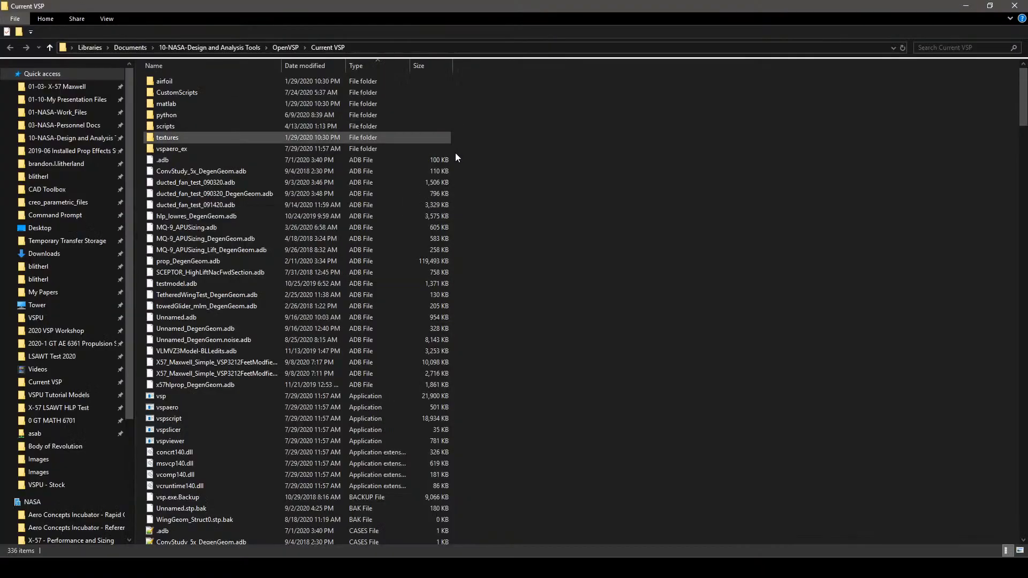
Step: Sort the folder by Date modified and select the new DegenGeom spreadsheet, .adb and settings files
left_click(303, 65)
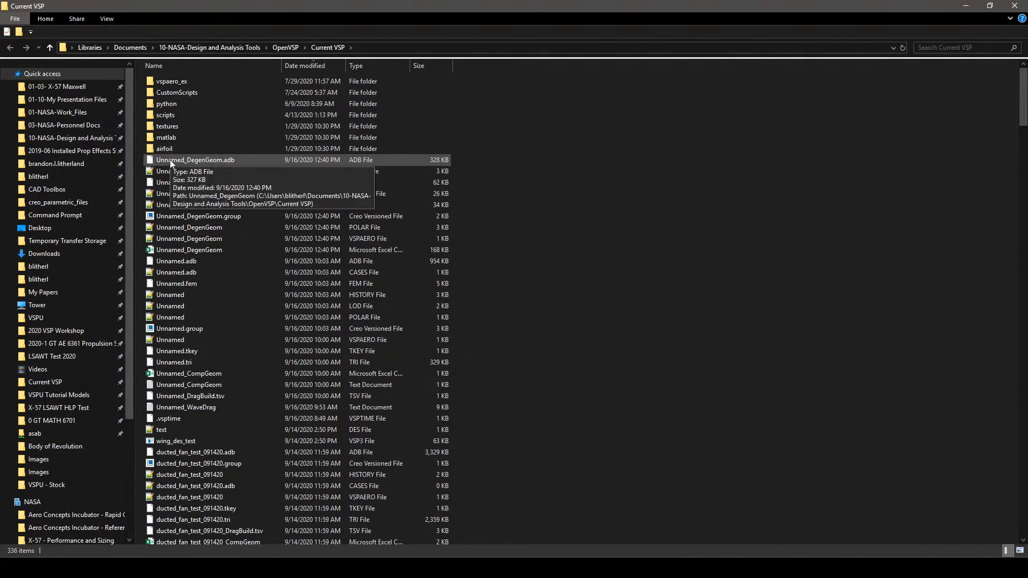
mouse_move(195, 172)
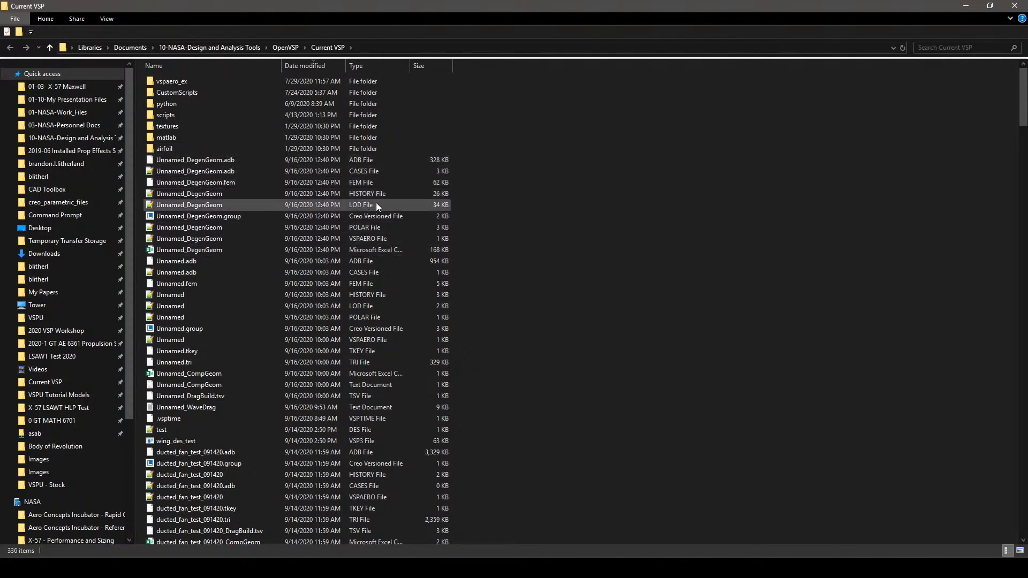
mouse_move(198, 216)
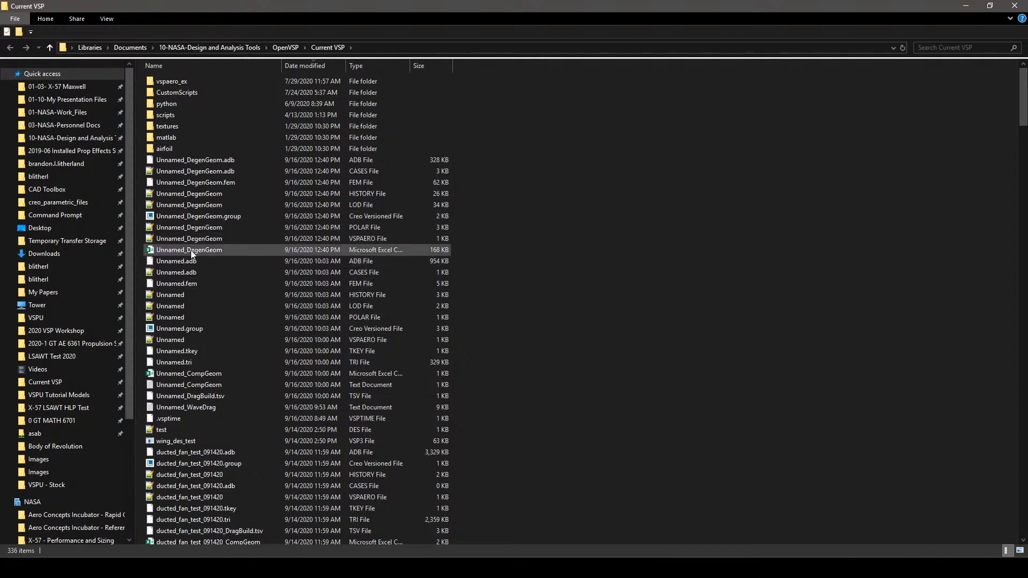
left_click(177, 272)
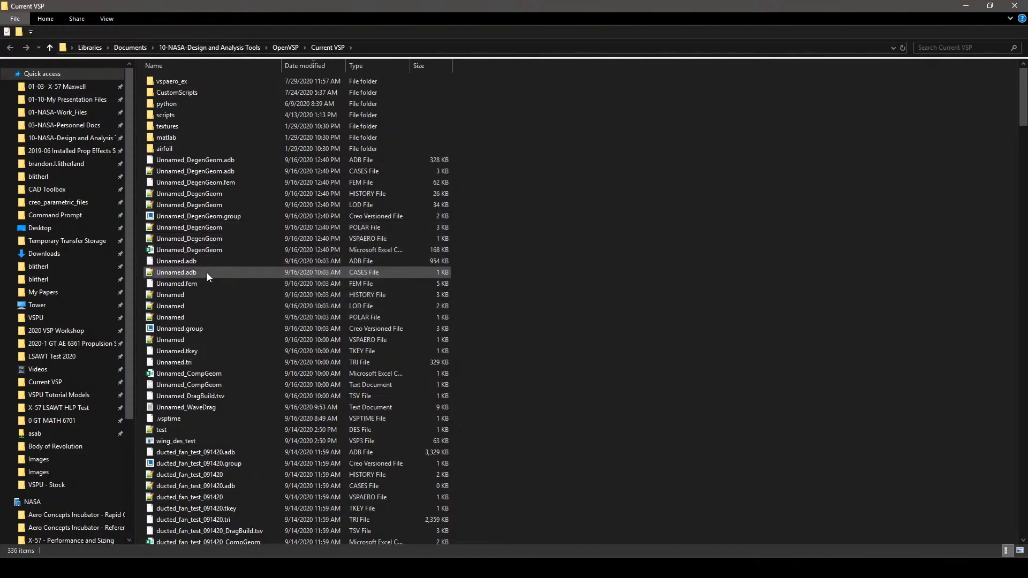
left_click(189, 238)
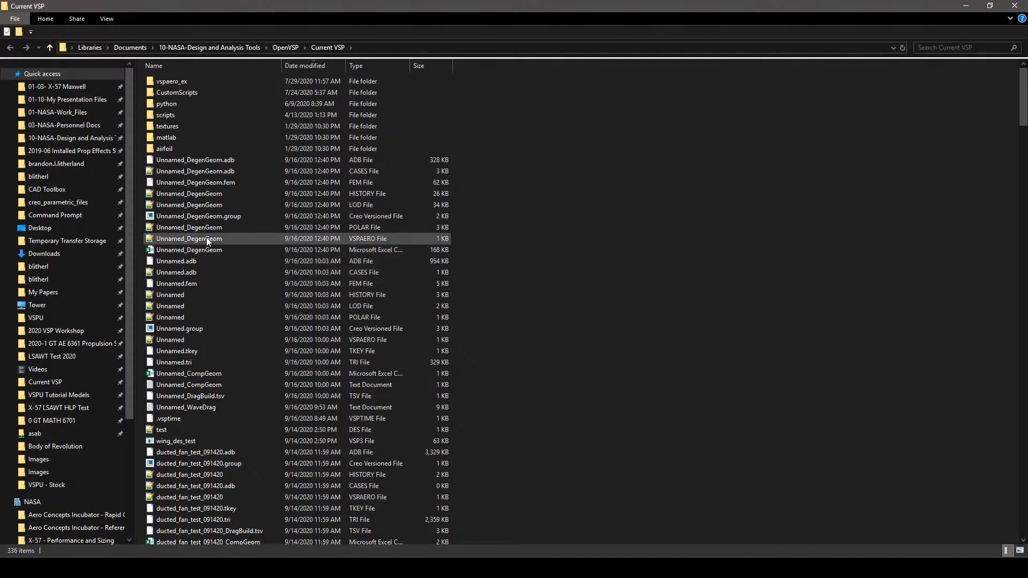
left_click(188, 238)
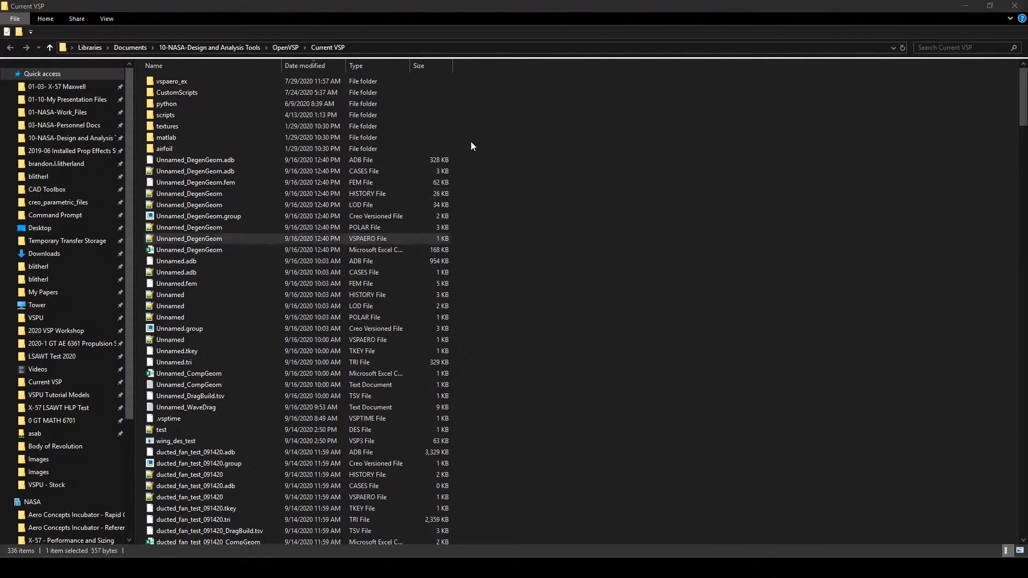
double_click(188, 238)
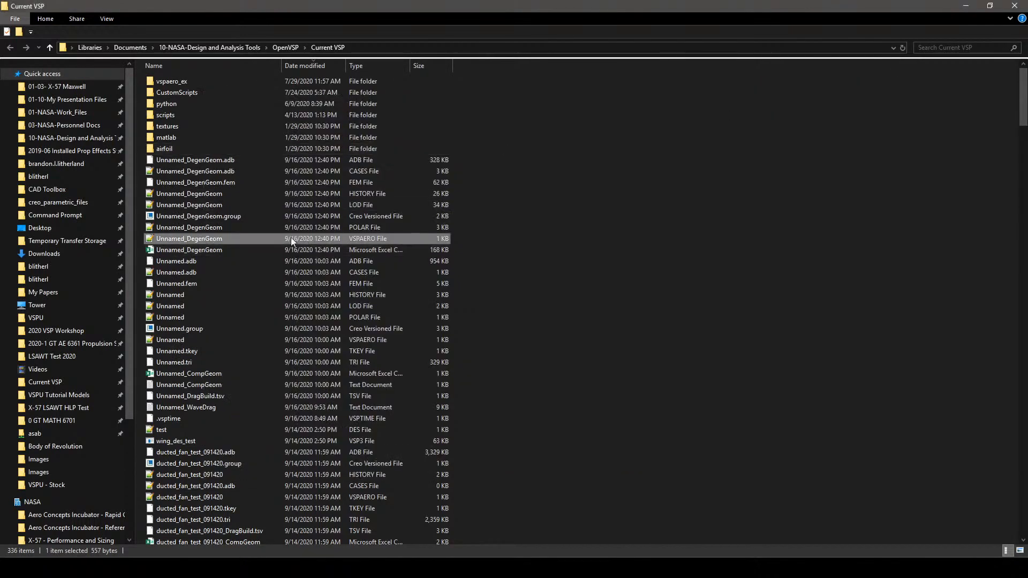
Step: Open Unnamed_DegenGeom.polar showing CL, CD and L/D per angle of attack
double_click(190, 227)
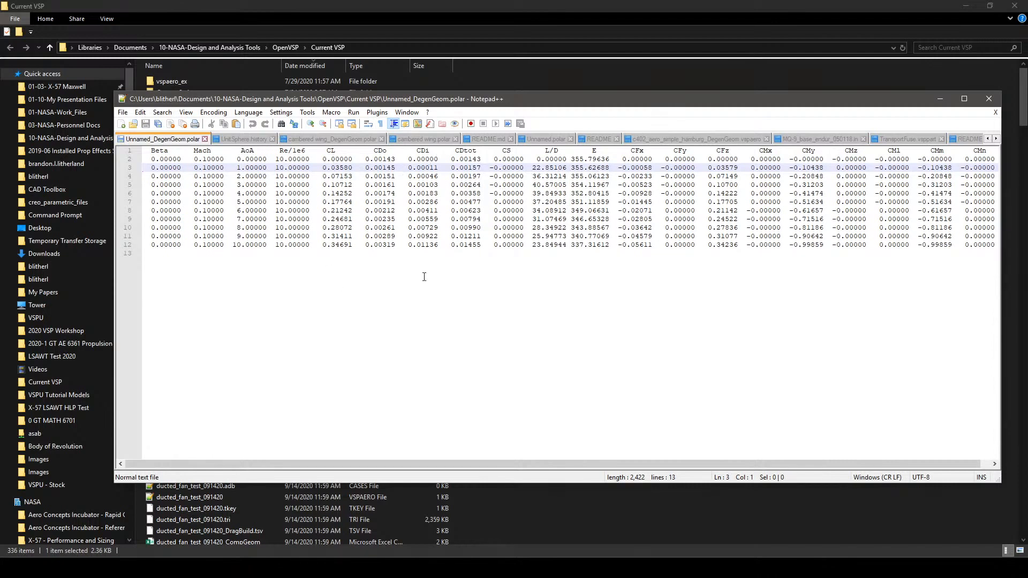
mouse_move(498, 275)
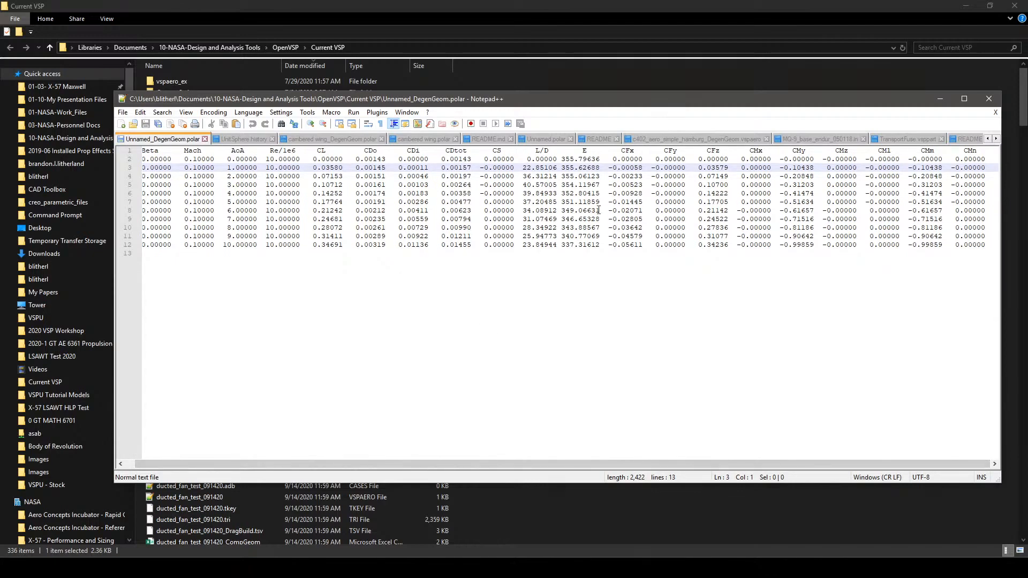
Step: Open Unnamed_DegenGeom.polar and switch to the Unnamed_DegenGeom.lod load distribution file
left_click(989, 98)
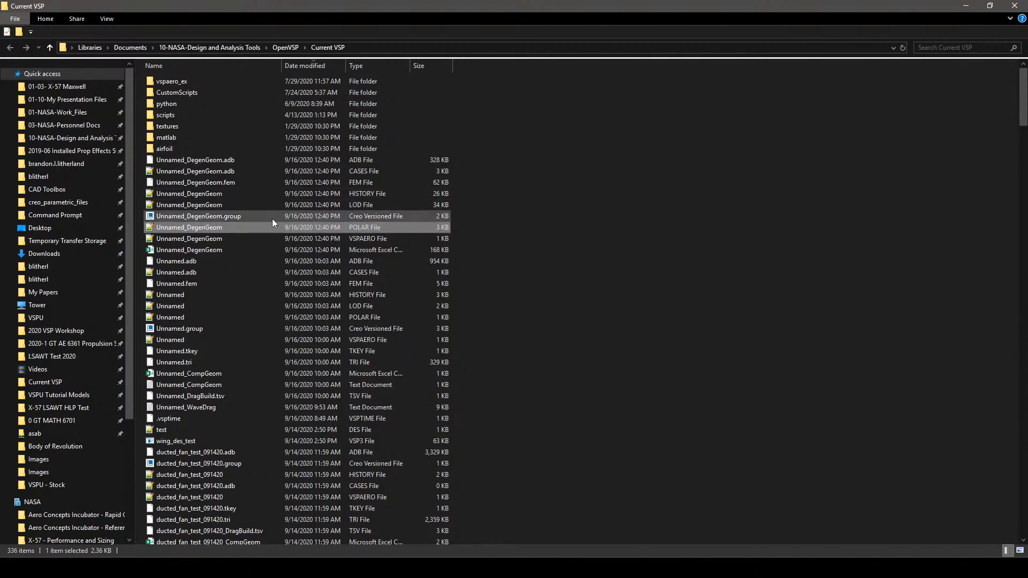
double_click(190, 227)
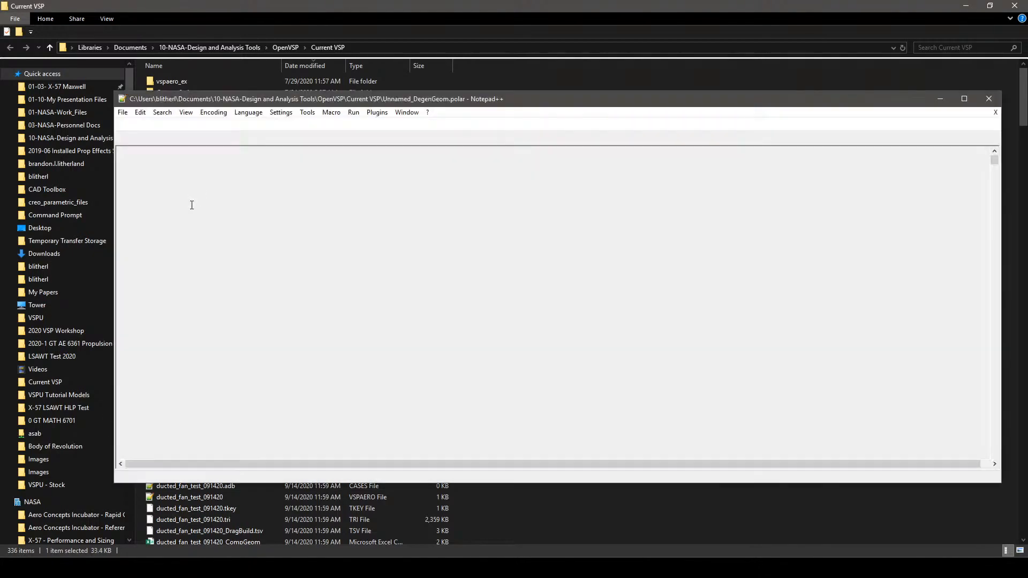
left_click(897, 138)
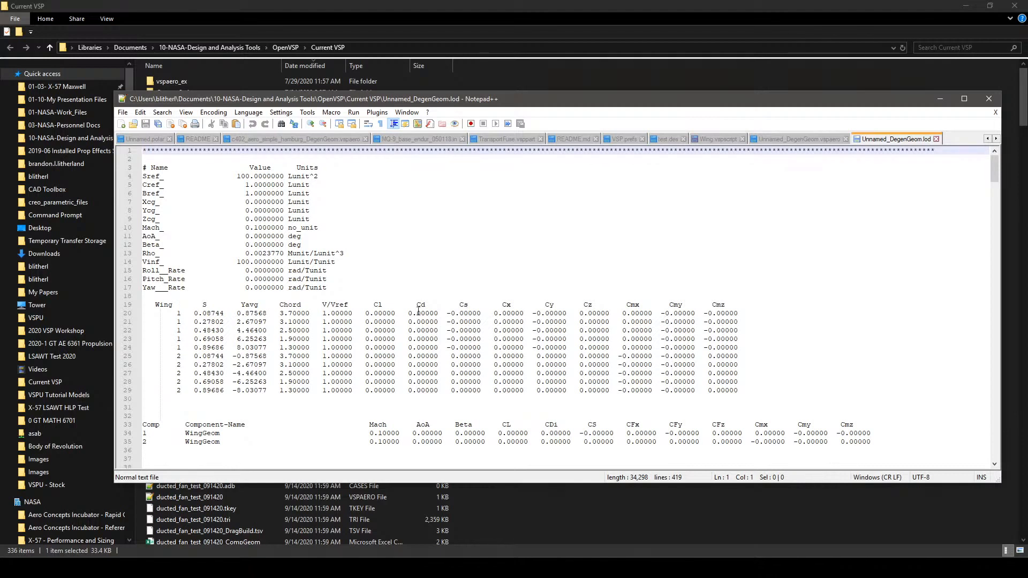
Step: Scroll through the load file's wing section coefficients for each angle-of-attack case
scroll("down", 3)
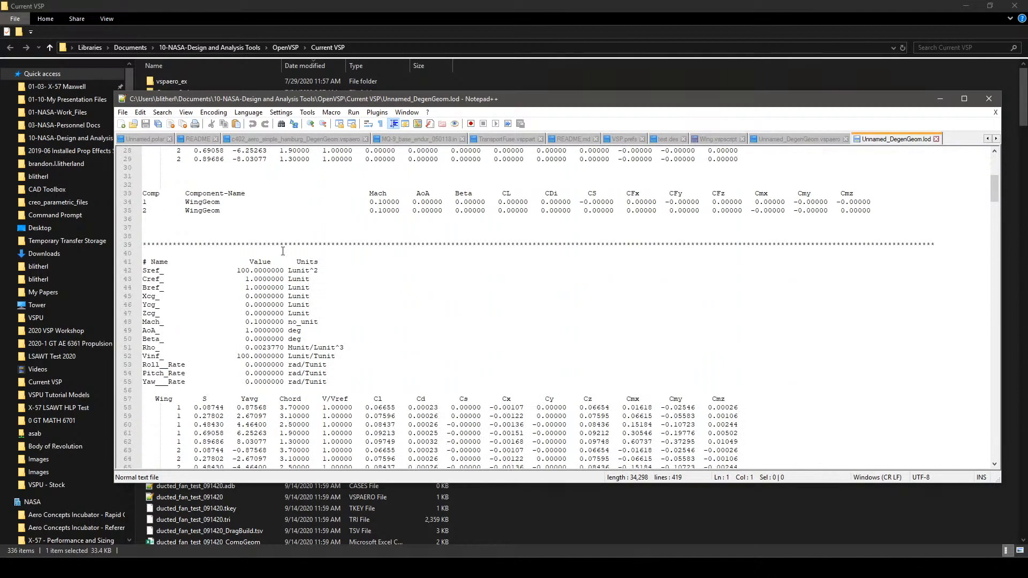
scroll("down", 3)
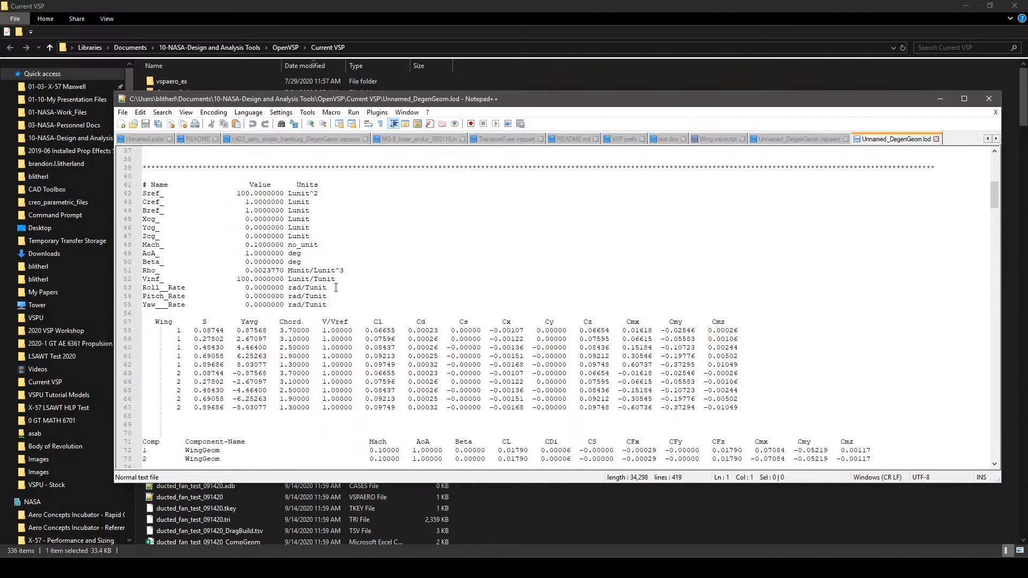
scroll("down", 3)
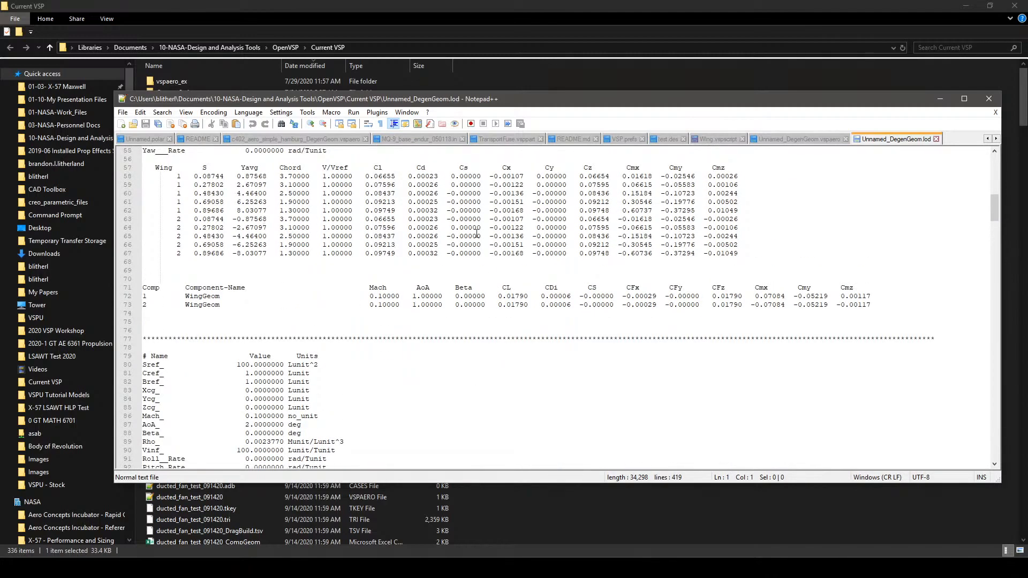
mouse_move(513, 299)
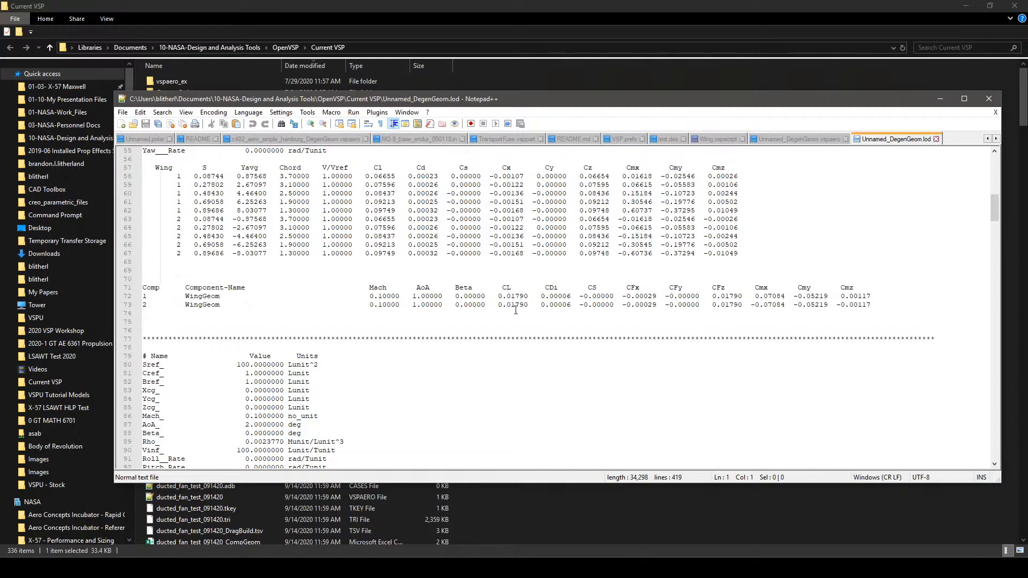
scroll("down", 3)
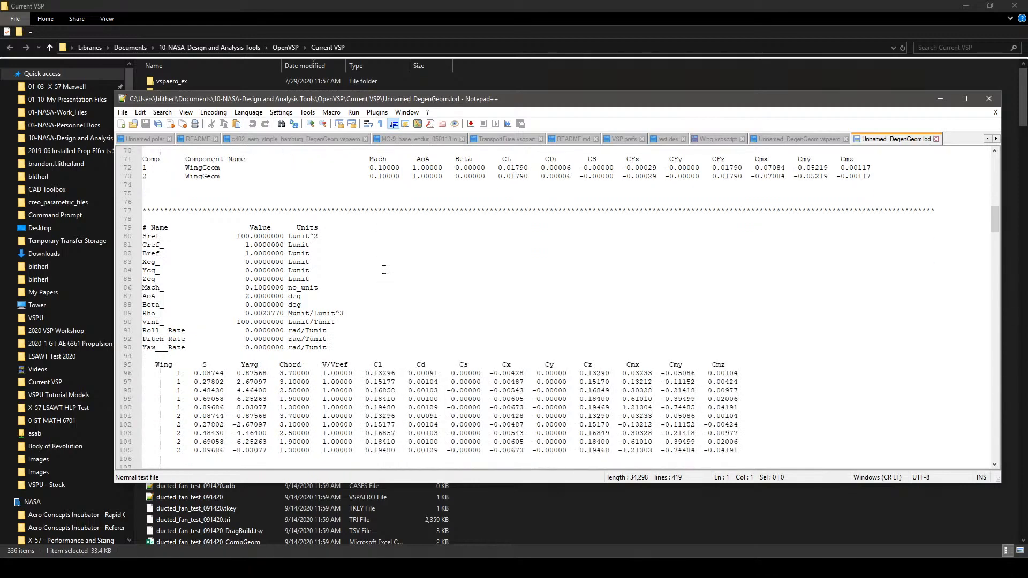
scroll("down", 3)
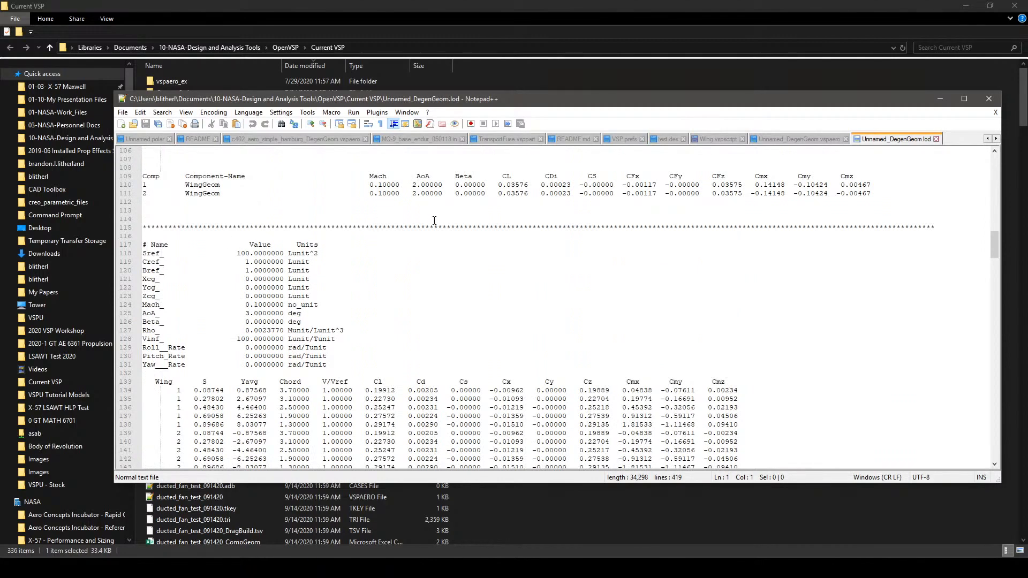
scroll("down", 3)
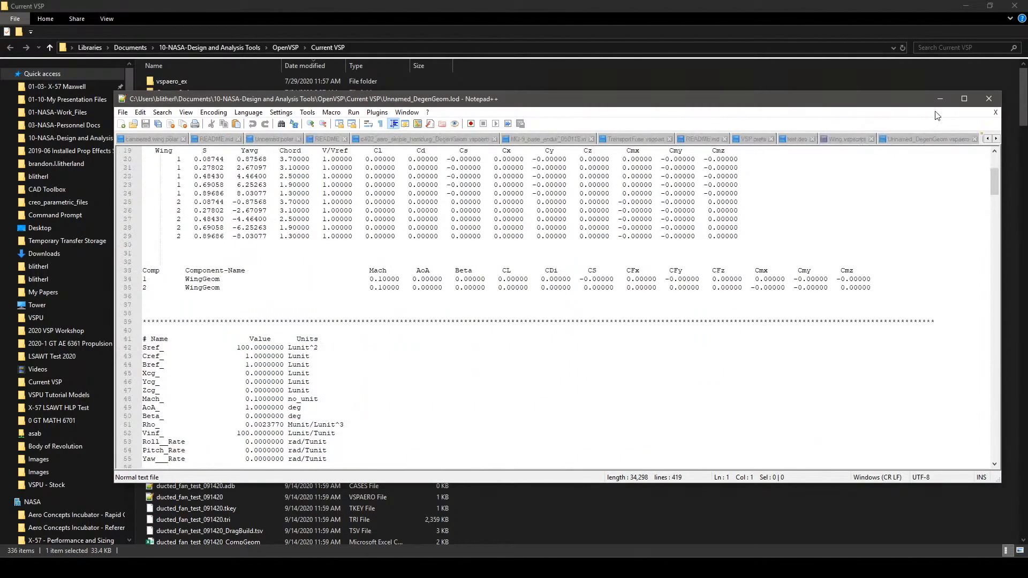
Step: Close Notepad++ to return to the Current VSP folder listing
left_click(931, 140)
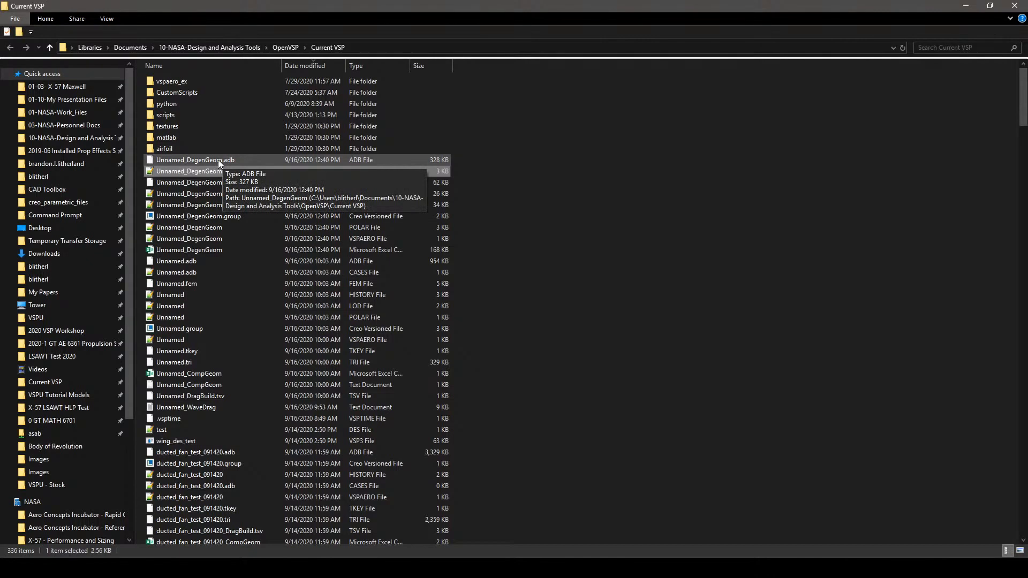
Step: Open Unnamed_DegenGeom.adb to launch the VSPAERO Viewer on the swept wing
double_click(195, 159)
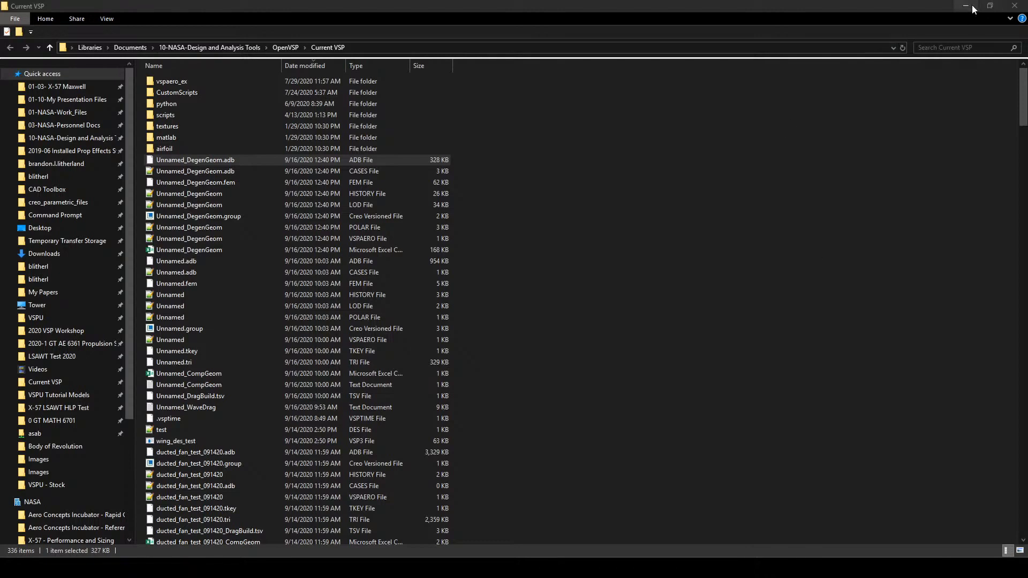
mouse_move(965, 6)
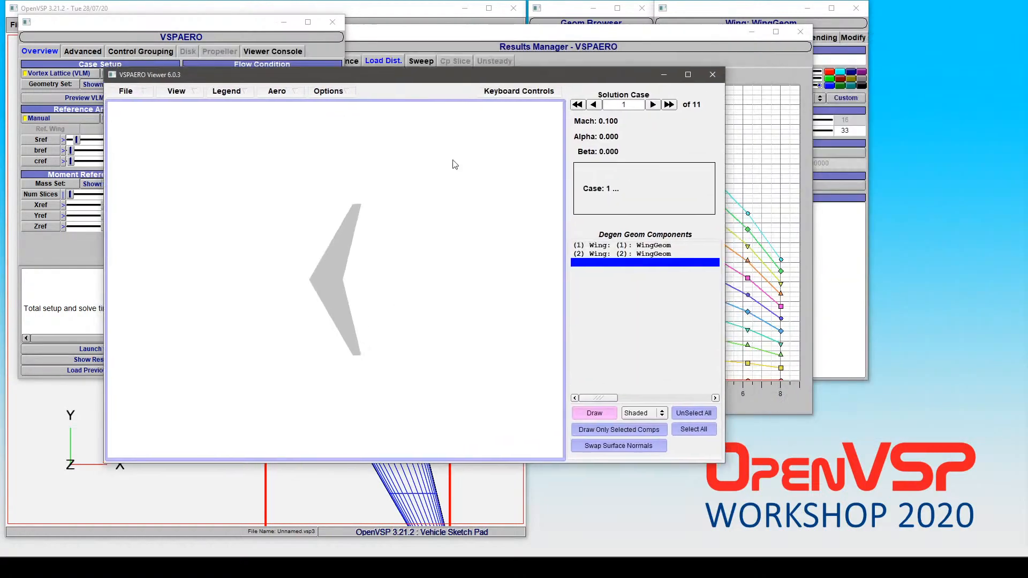
Step: Show Aero > Pressures Delta-Cp contours with a colour legend and reframe the wing
left_click(276, 90)
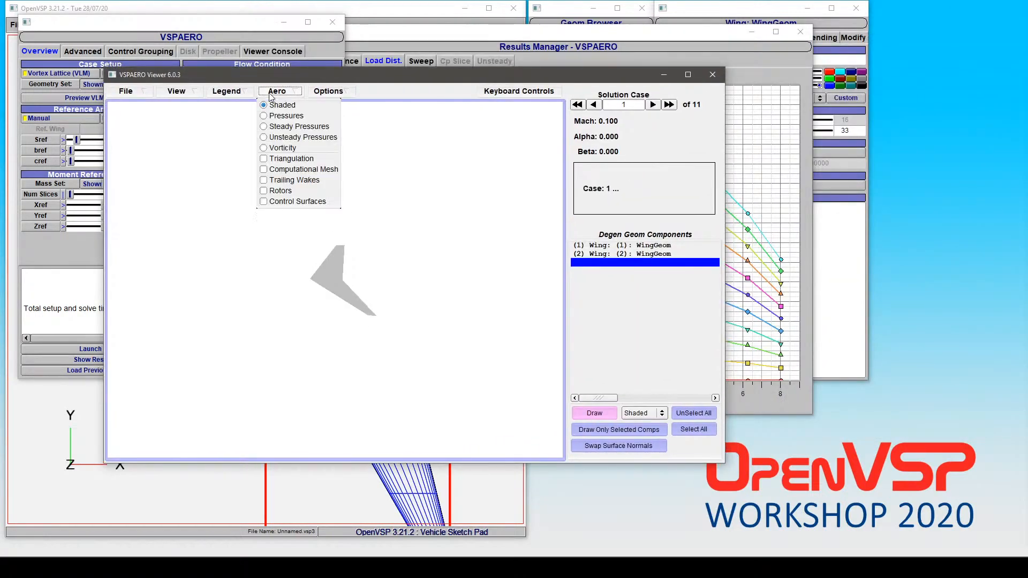
left_click(286, 116)
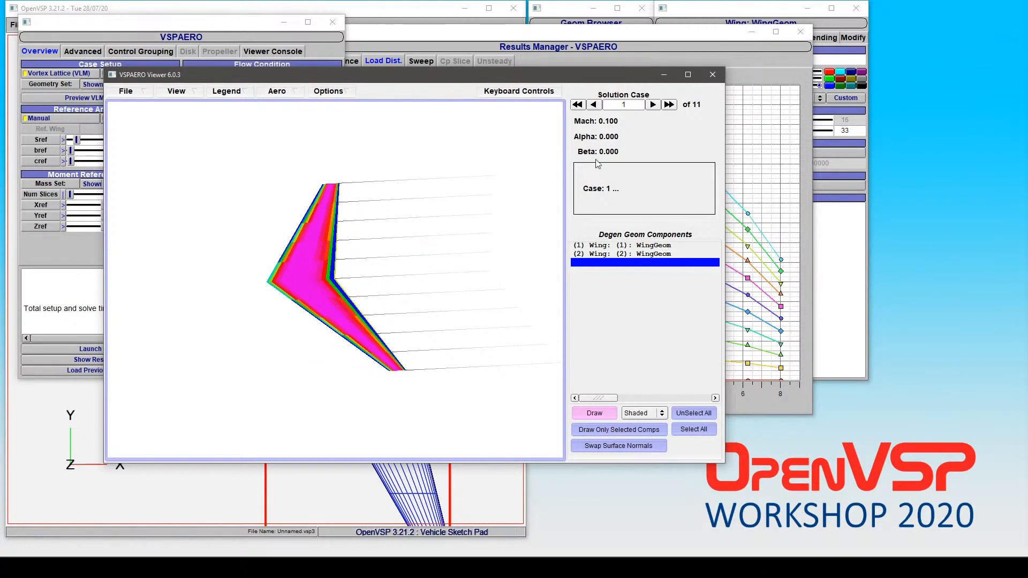
left_click(226, 90)
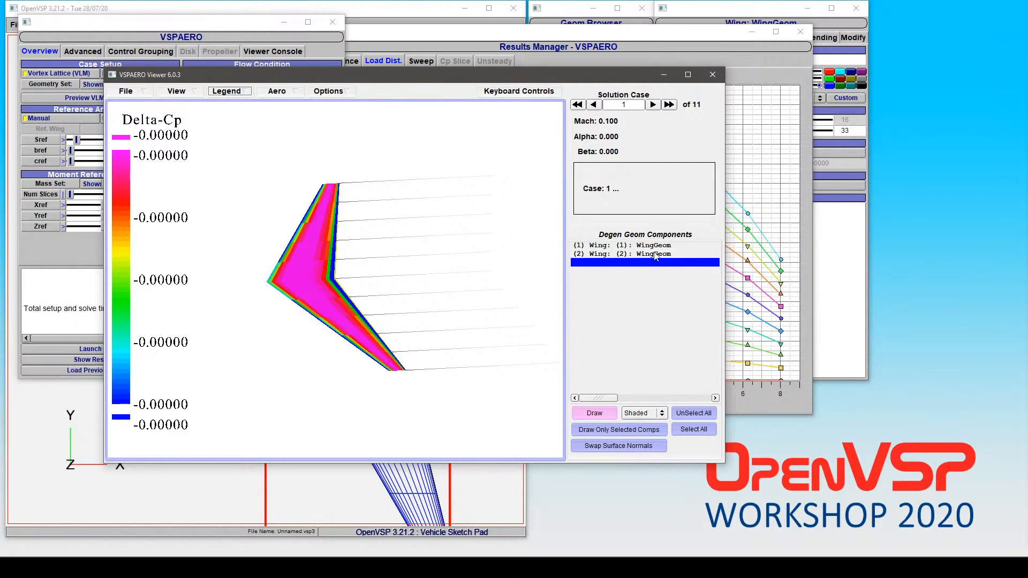
mouse_move(516, 260)
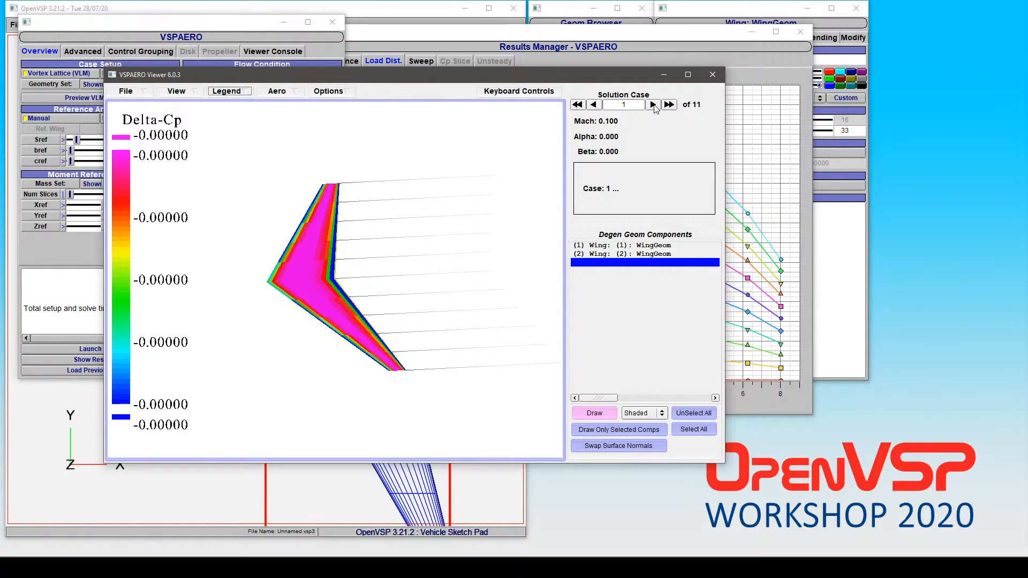
mouse_move(640, 101)
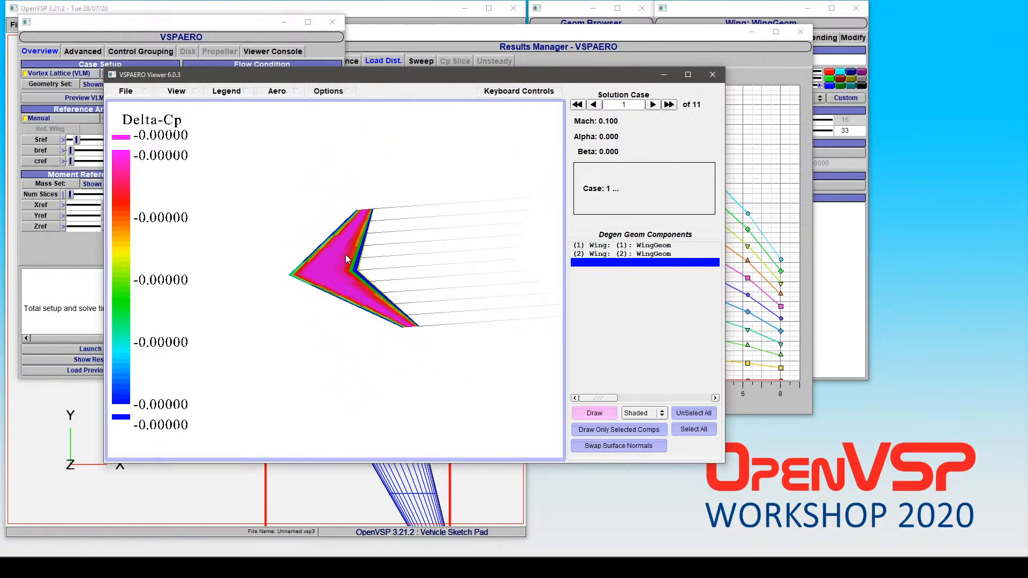
left_click_drag(347, 260, 354, 194)
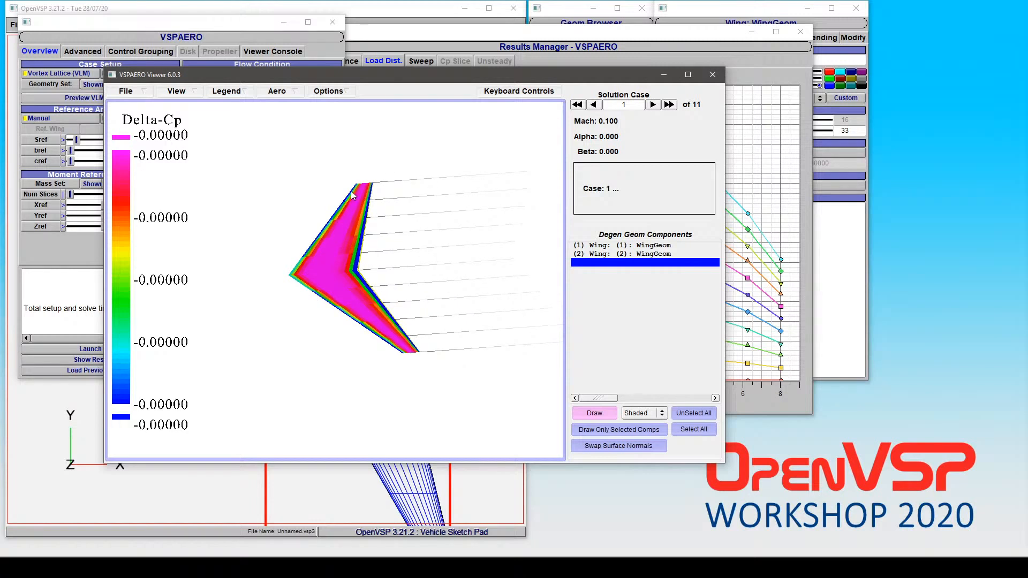
Step: Enable Use Flat Shading and Draw Wakes As Points from the display Options list
left_click(328, 90)
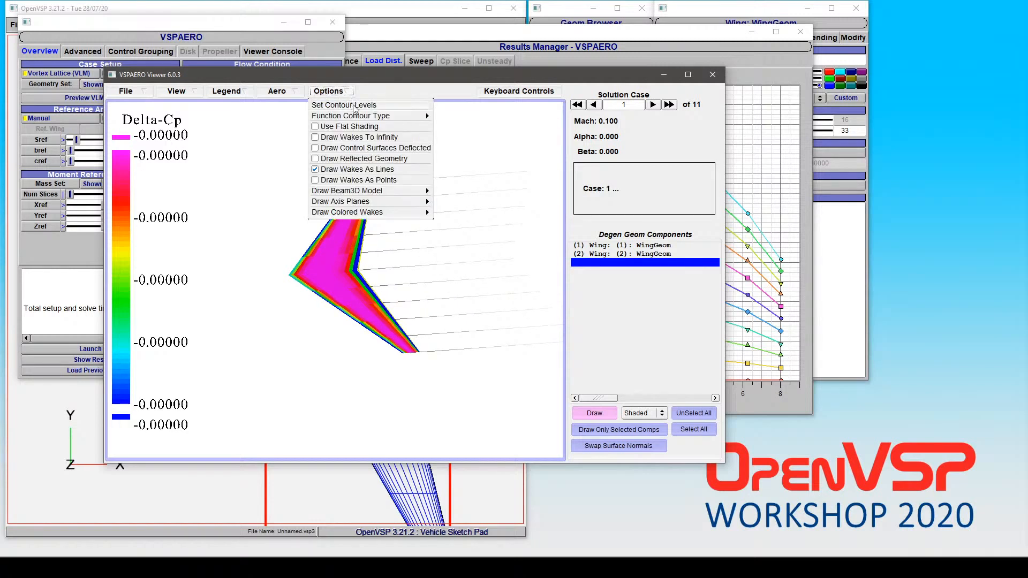
mouse_move(351, 115)
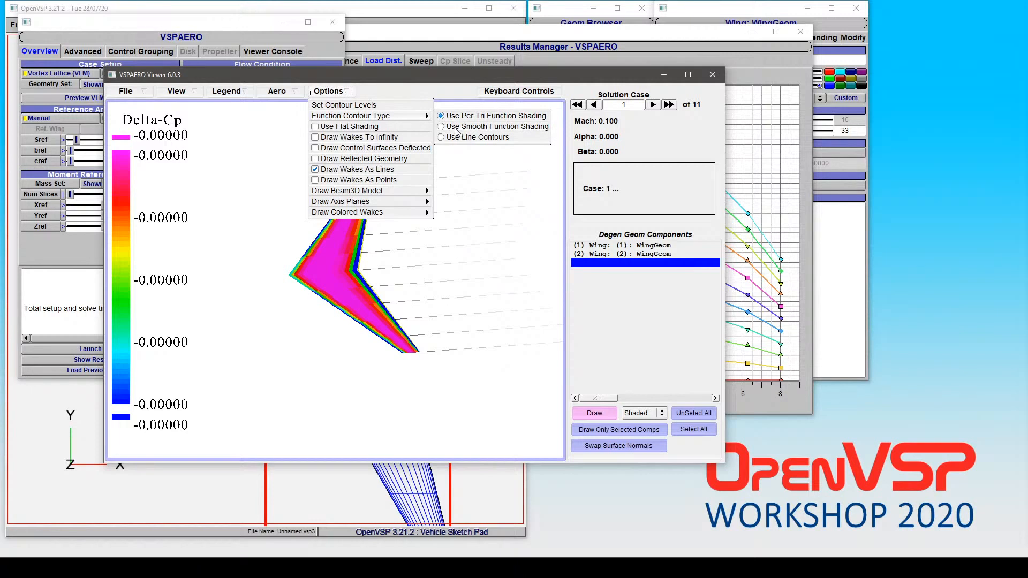
mouse_move(348, 212)
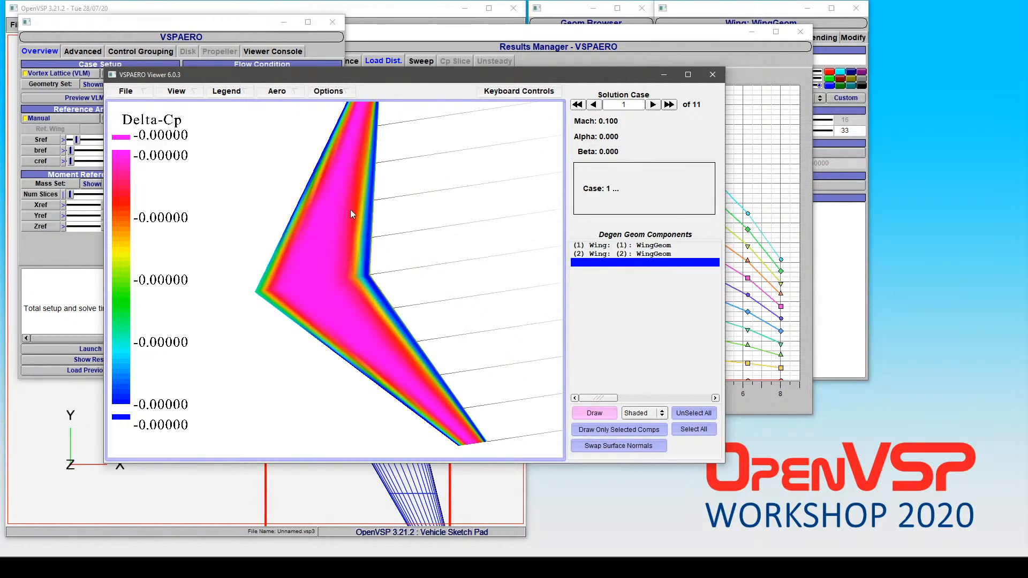
mouse_move(272, 274)
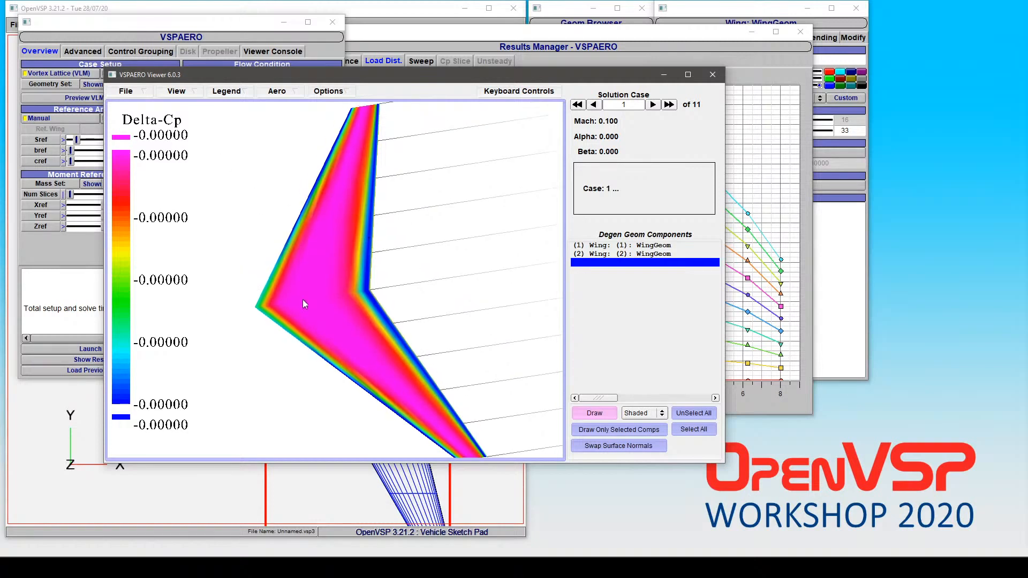
left_click(328, 90)
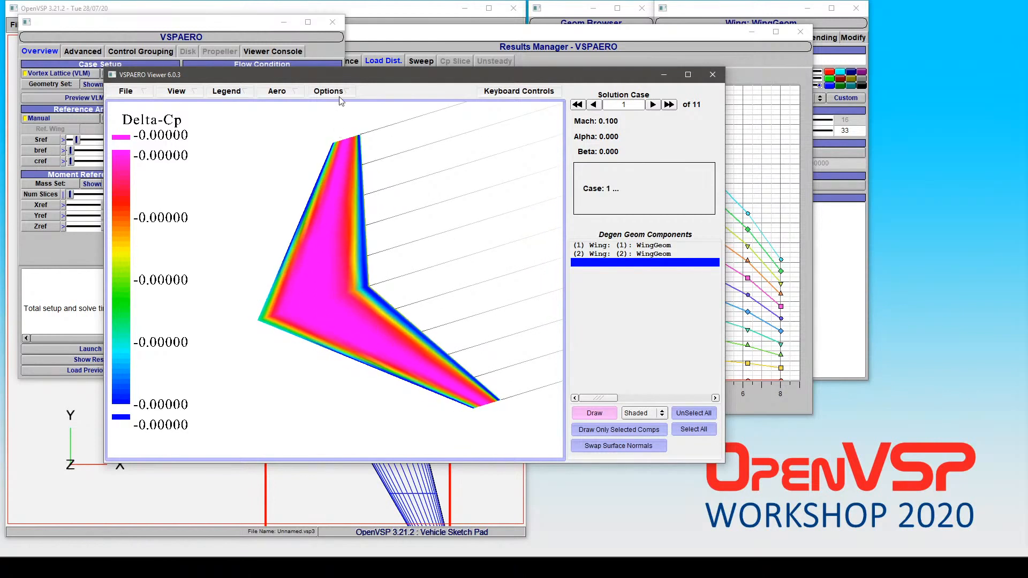
mouse_move(328, 90)
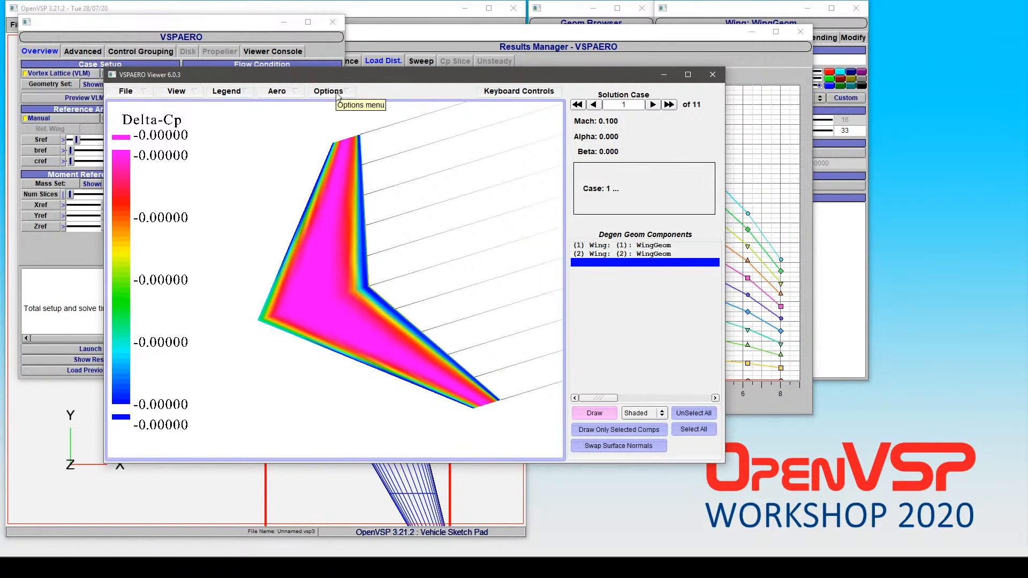
left_click(328, 90)
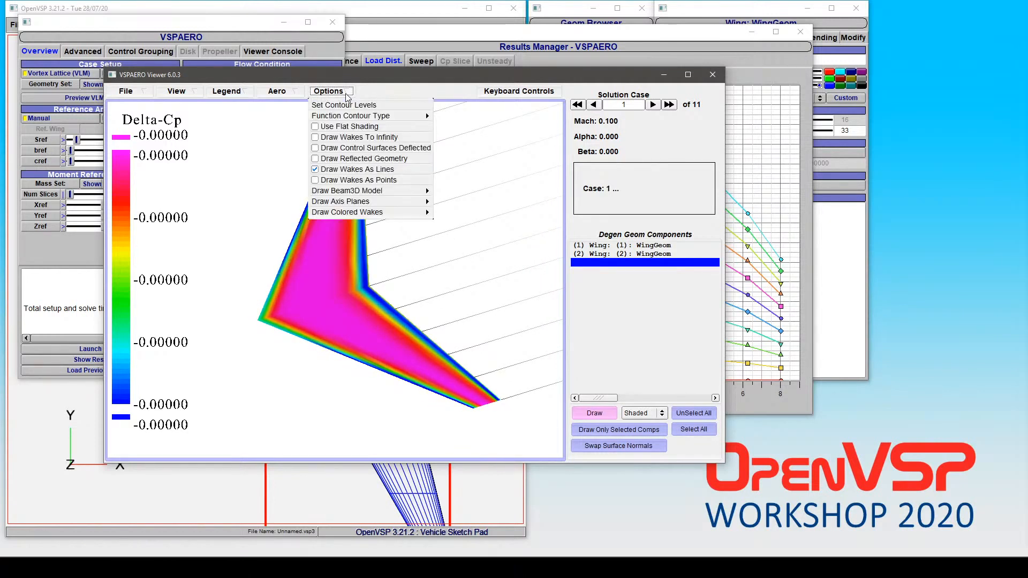
left_click(328, 90)
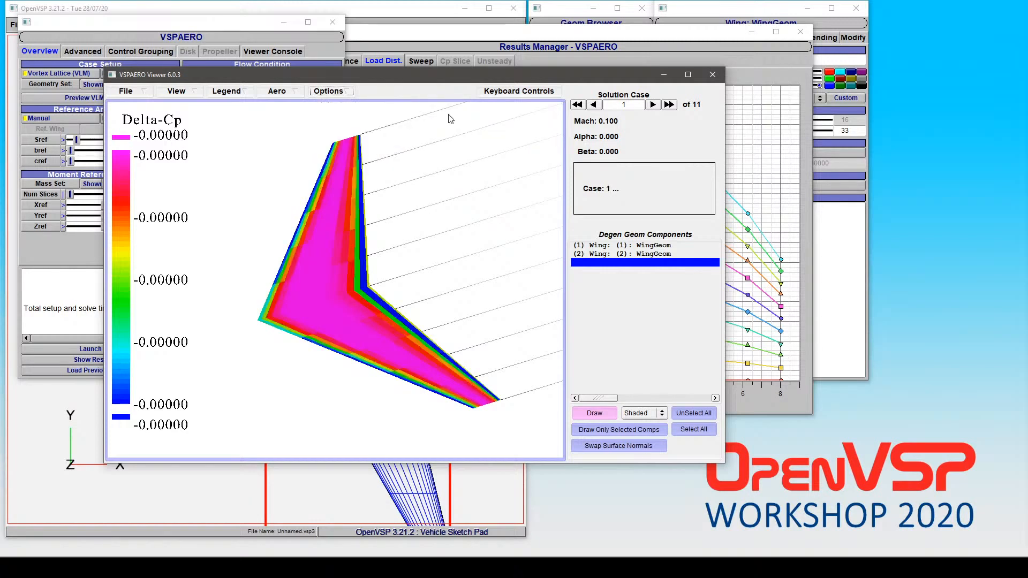
left_click(327, 90)
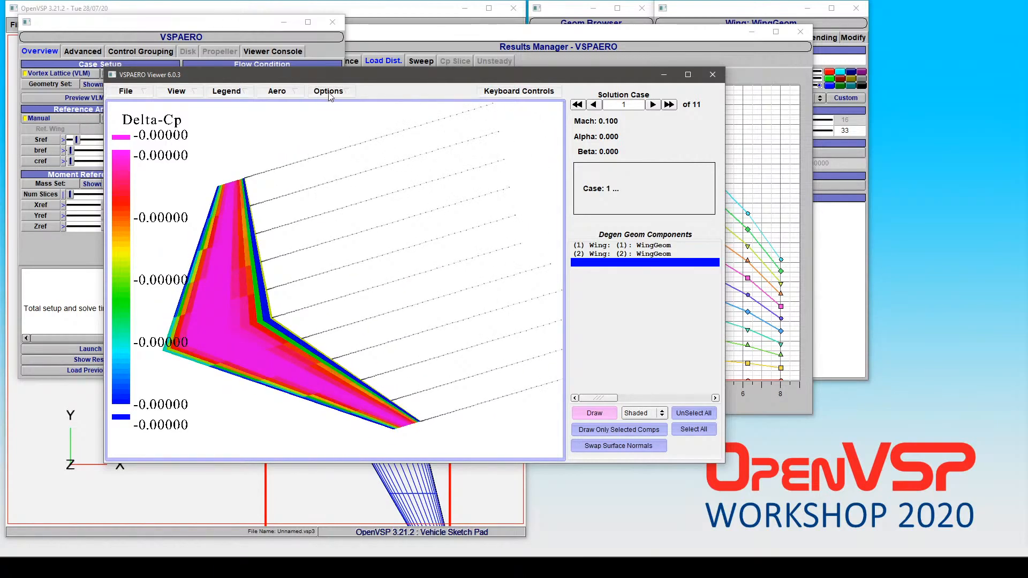
Step: Enable Draw Colored Wakes and rotate the wing to see the wakes trailing downstream
left_click(328, 90)
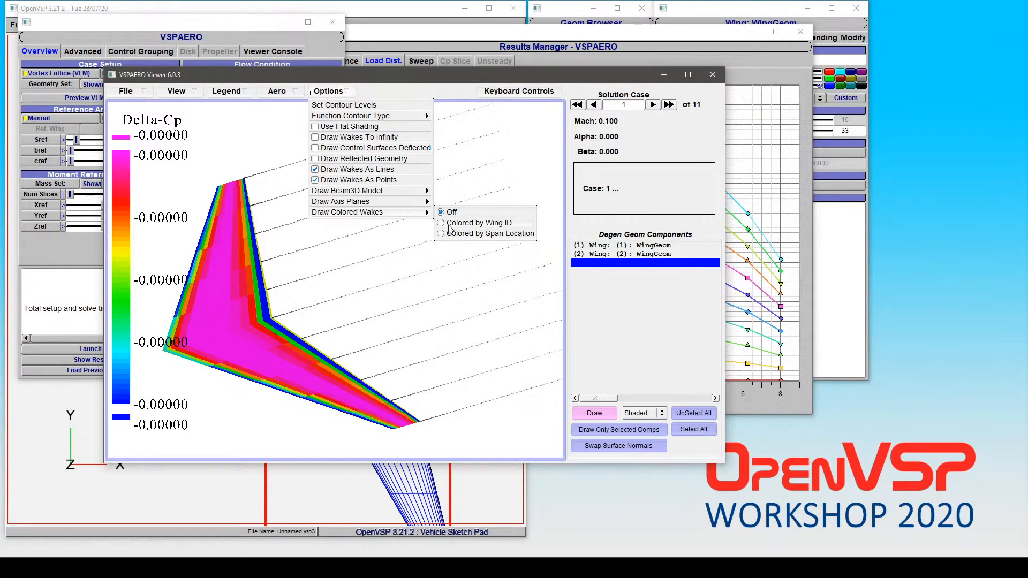
left_click(441, 223)
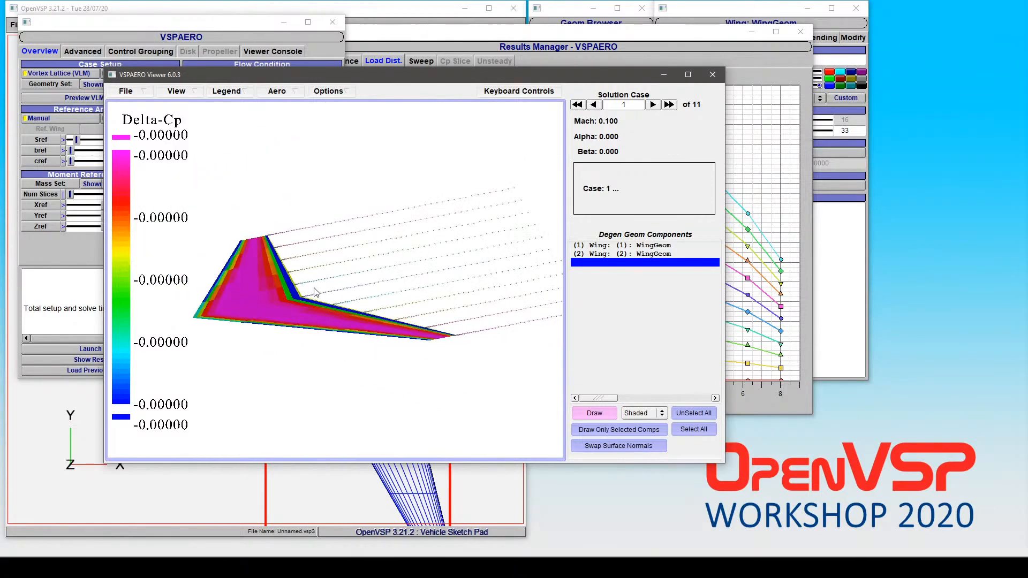
left_click_drag(315, 291, 358, 334)
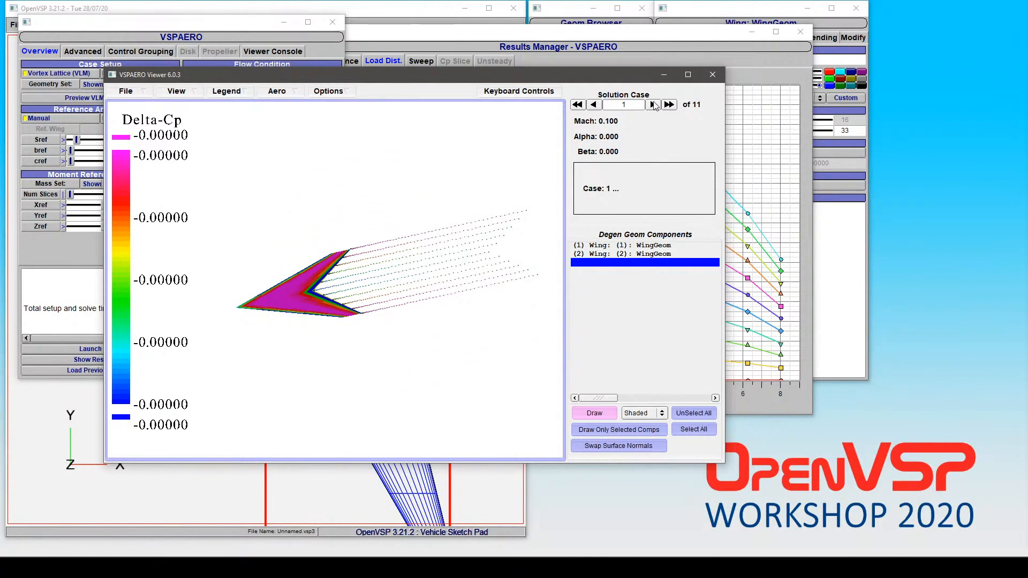
mouse_move(653, 108)
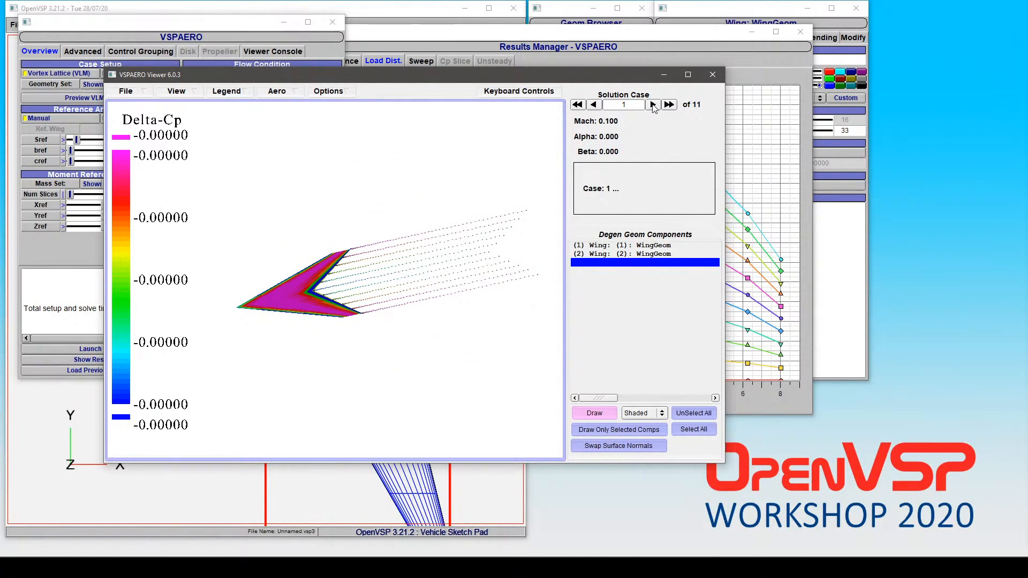
Step: Step forward through the first few alpha solution cases, watching the Delta-Cp contours strengthen
left_click(668, 103)
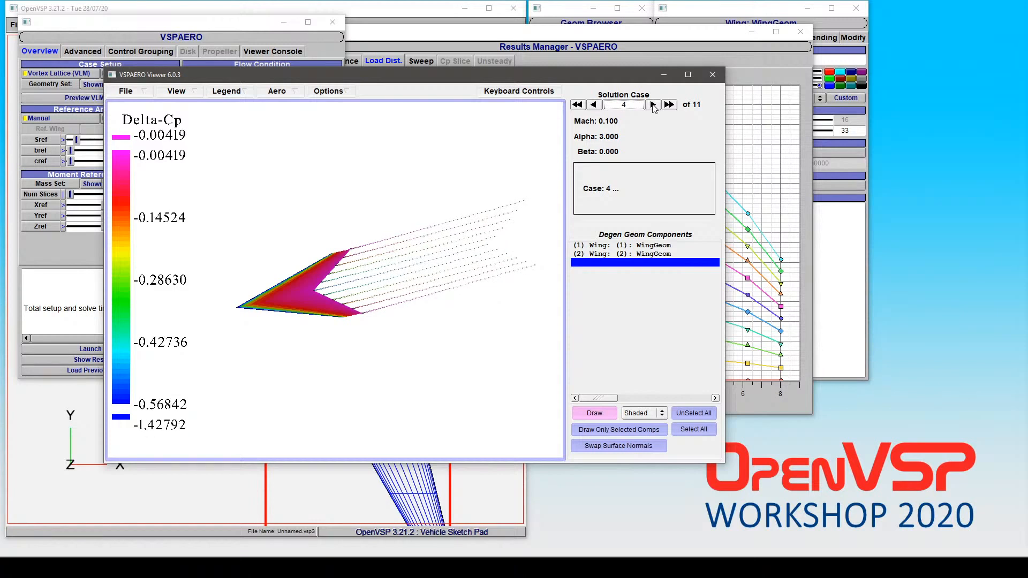
left_click(653, 104)
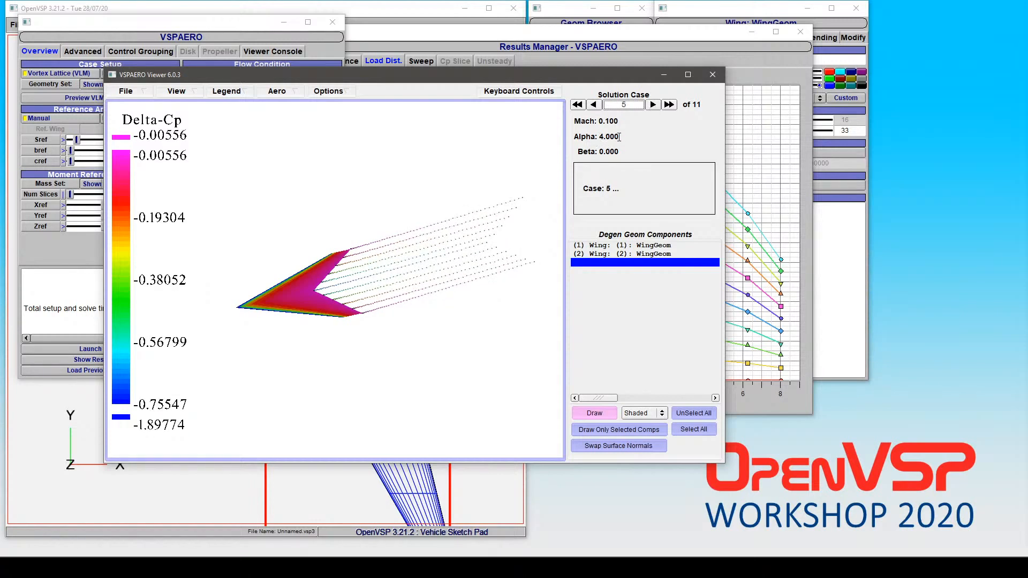
left_click(654, 104)
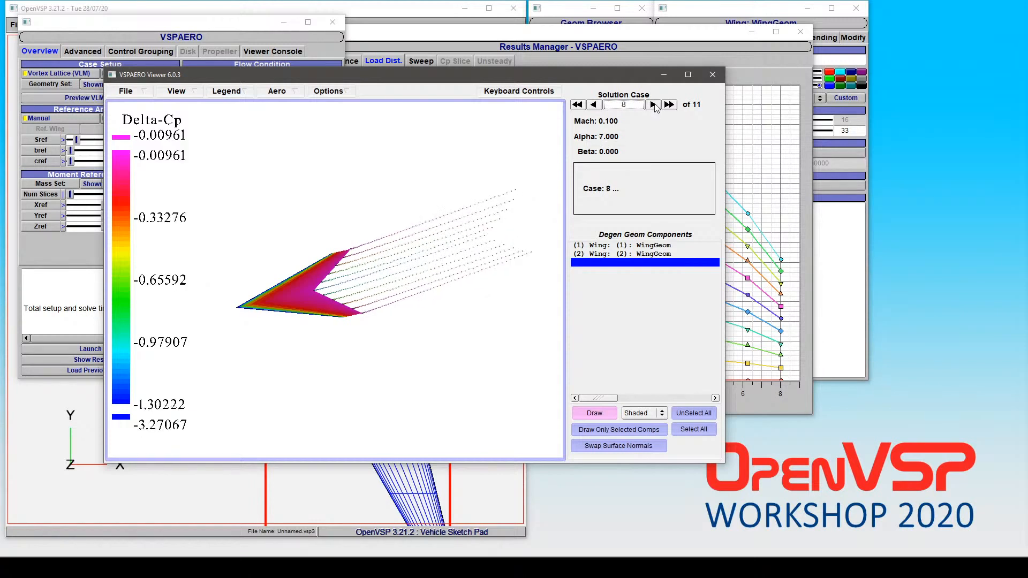
left_click(669, 104)
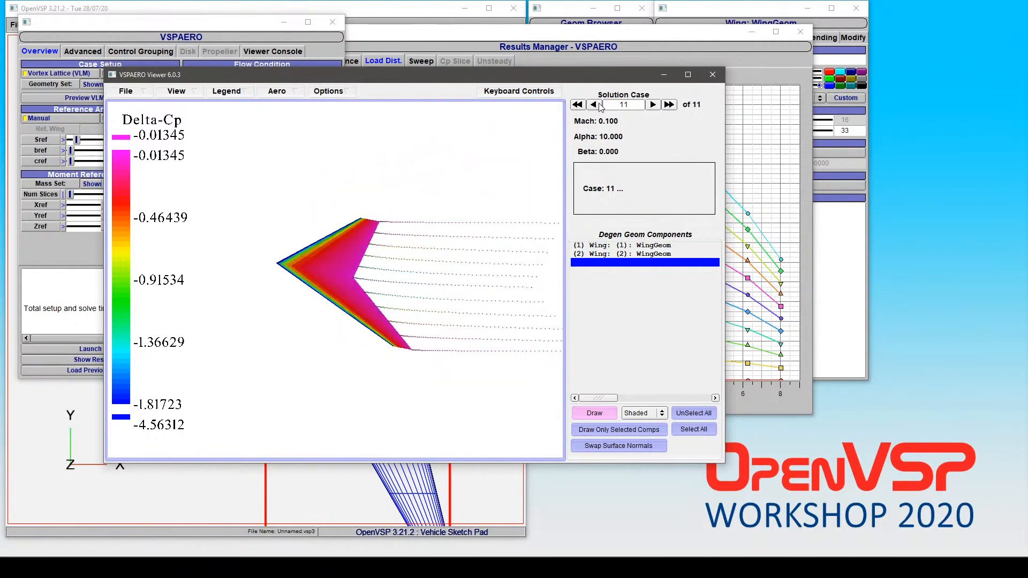
Step: Step back through earlier cases, then jump to the last case 11 at alpha 10
left_click(593, 104)
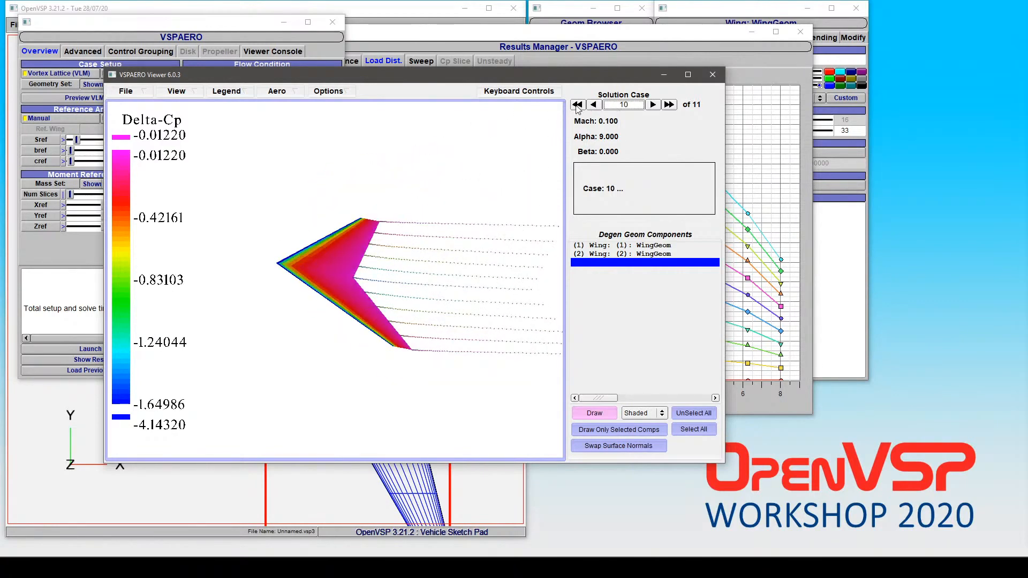
left_click(593, 104)
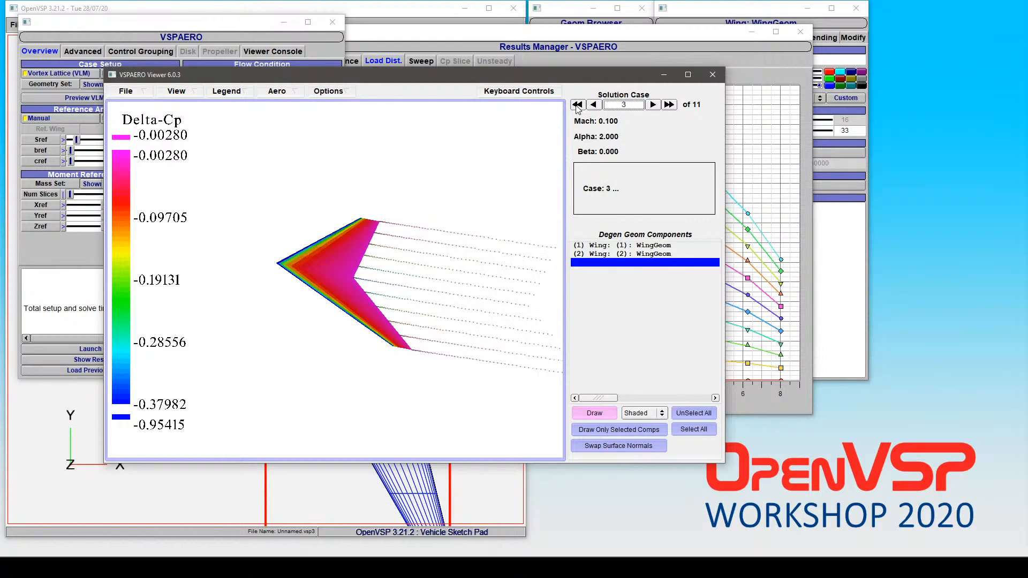
left_click(670, 104)
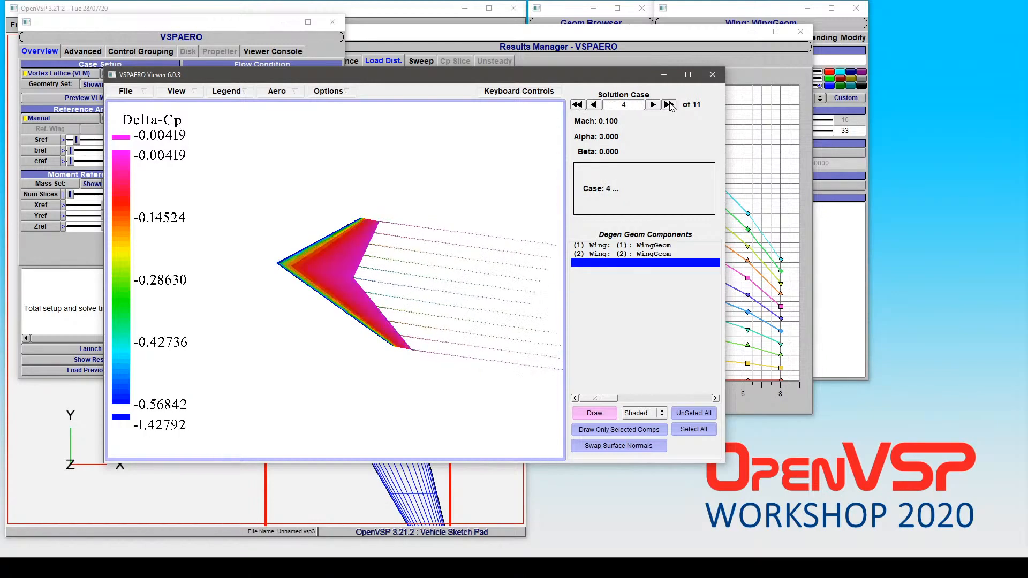
left_click(668, 104)
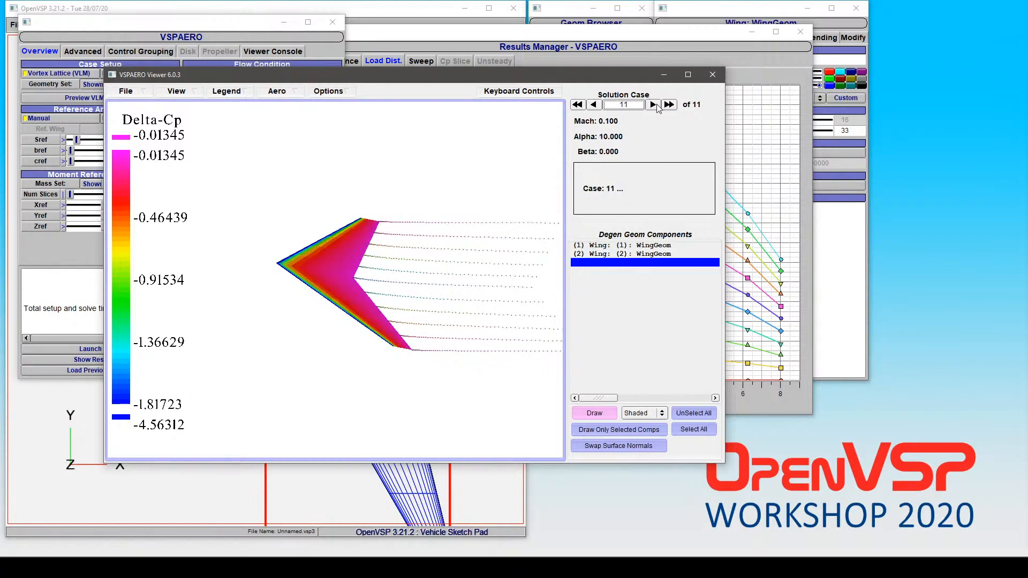
left_click(623, 255)
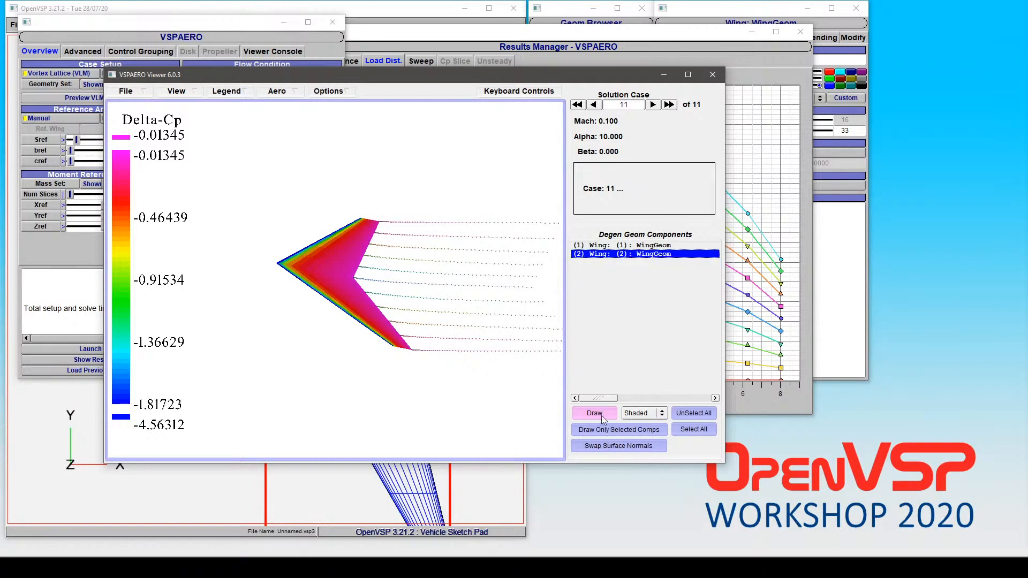
Step: Select Wing (1) in Degen Geom Components and show its shaded/borders drawing style choices
left_click(593, 413)
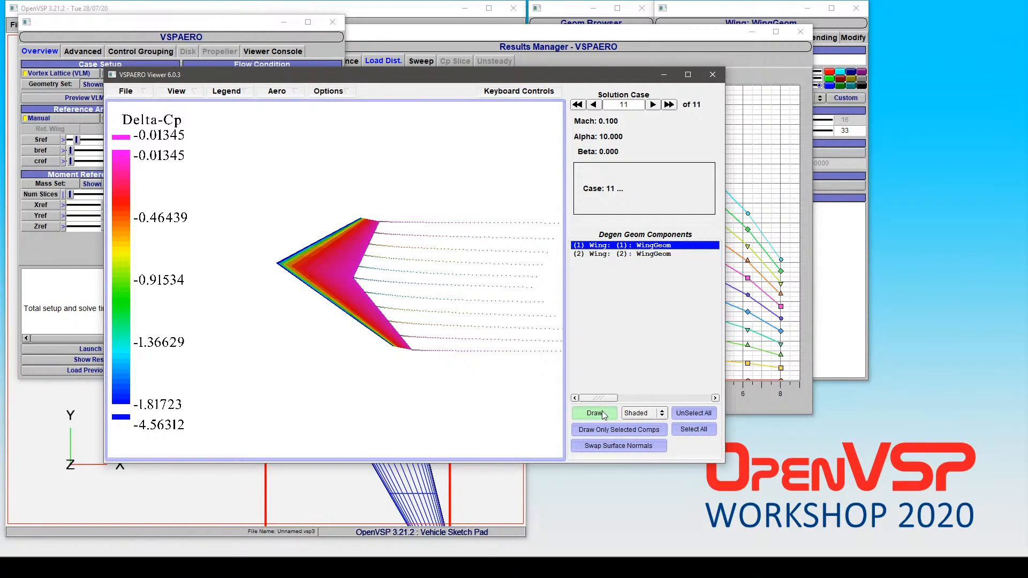
left_click(640, 414)
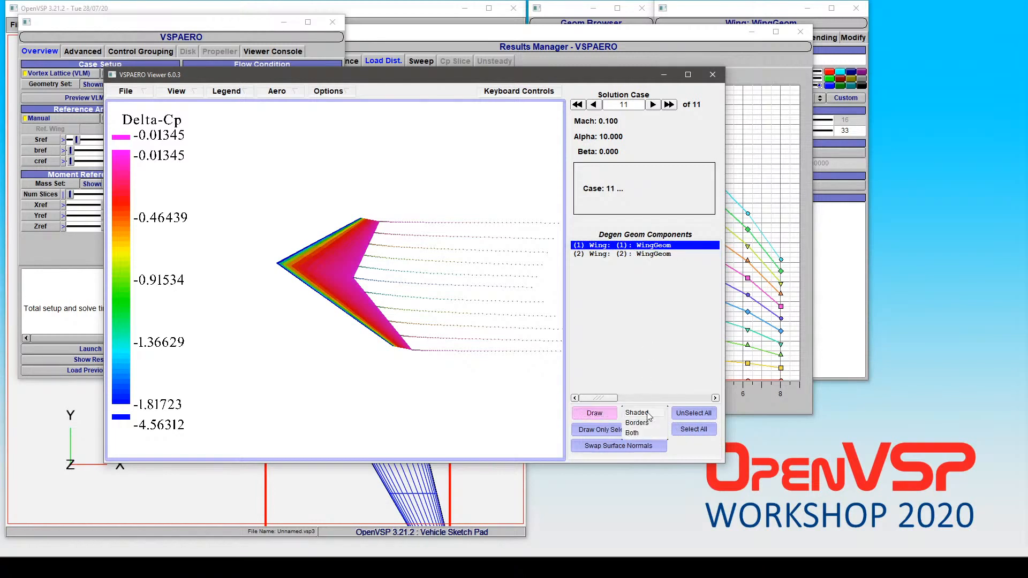